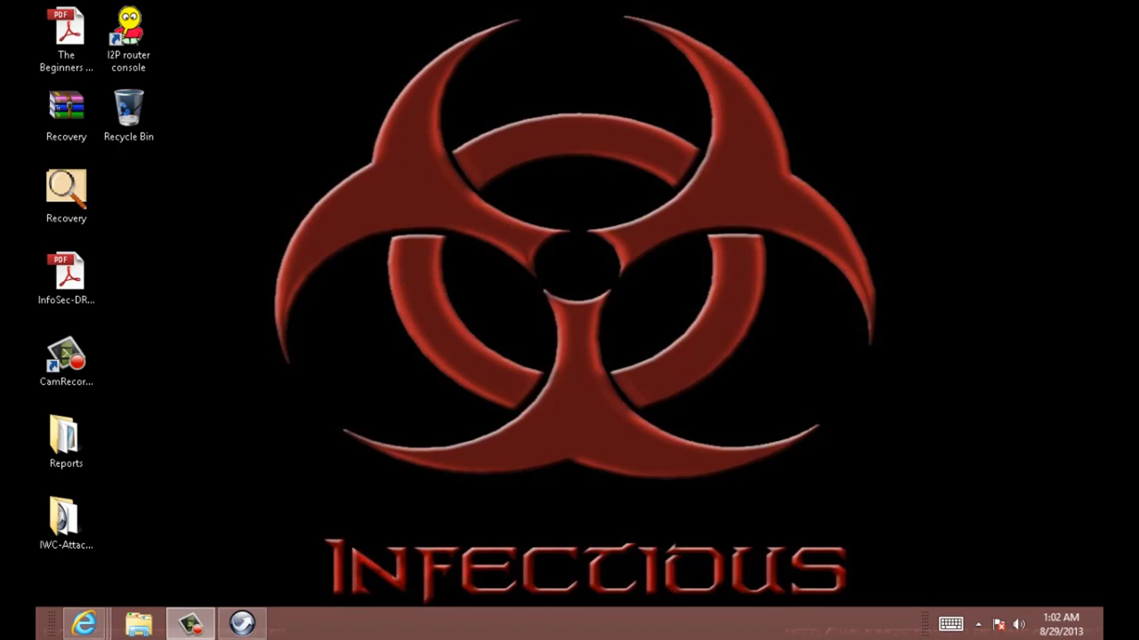
Bring up the PortableApps.com launcher menu listing Tor Browser and XAMPP Control Panel
click(242, 622)
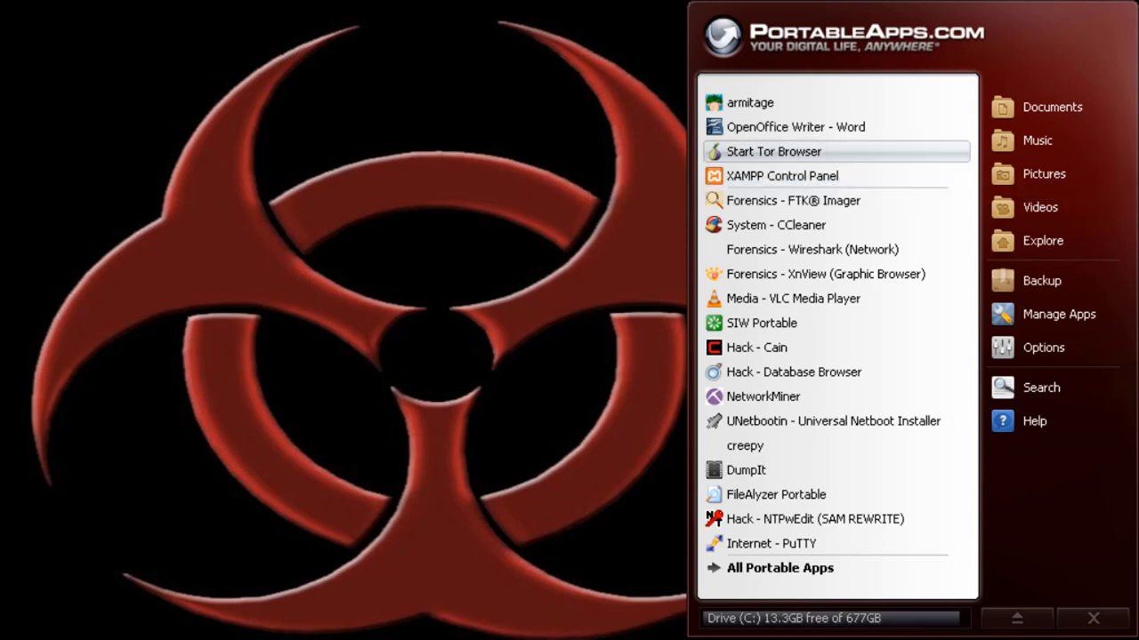
mouse_move(772, 152)
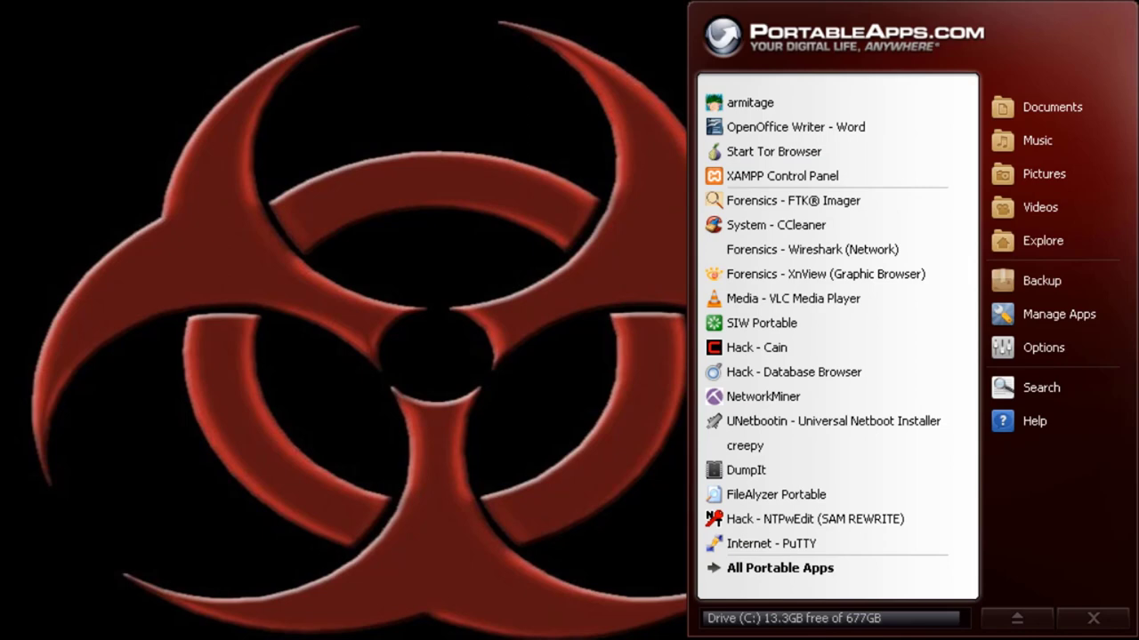
mouse_move(782, 176)
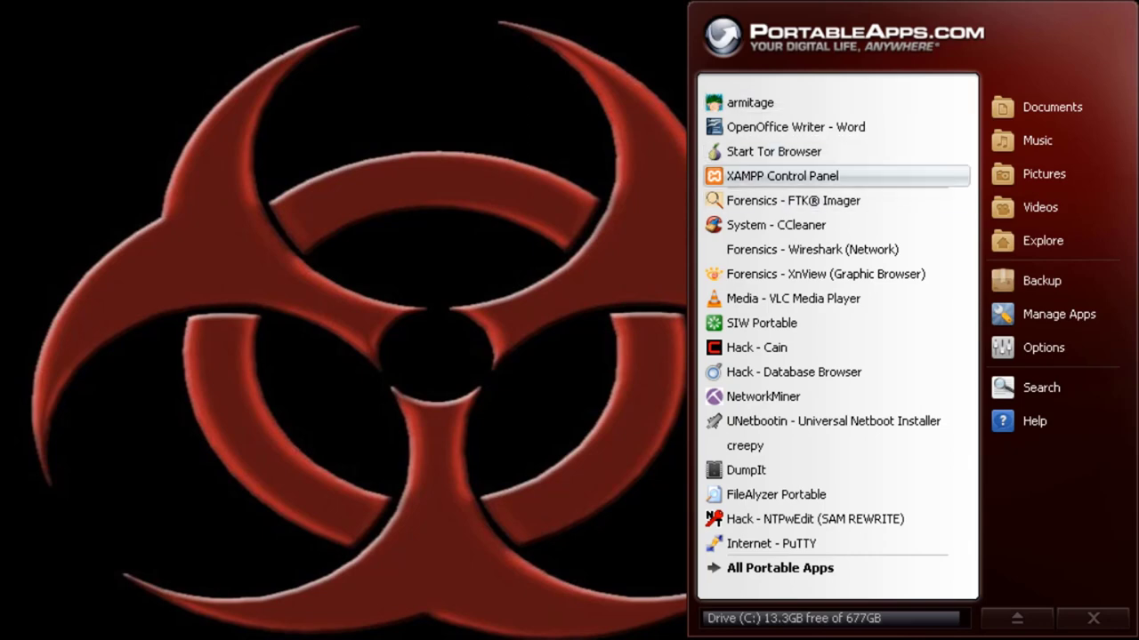
Launch XAMPP Control Panel and start the Apache and MySQL servers
click(781, 176)
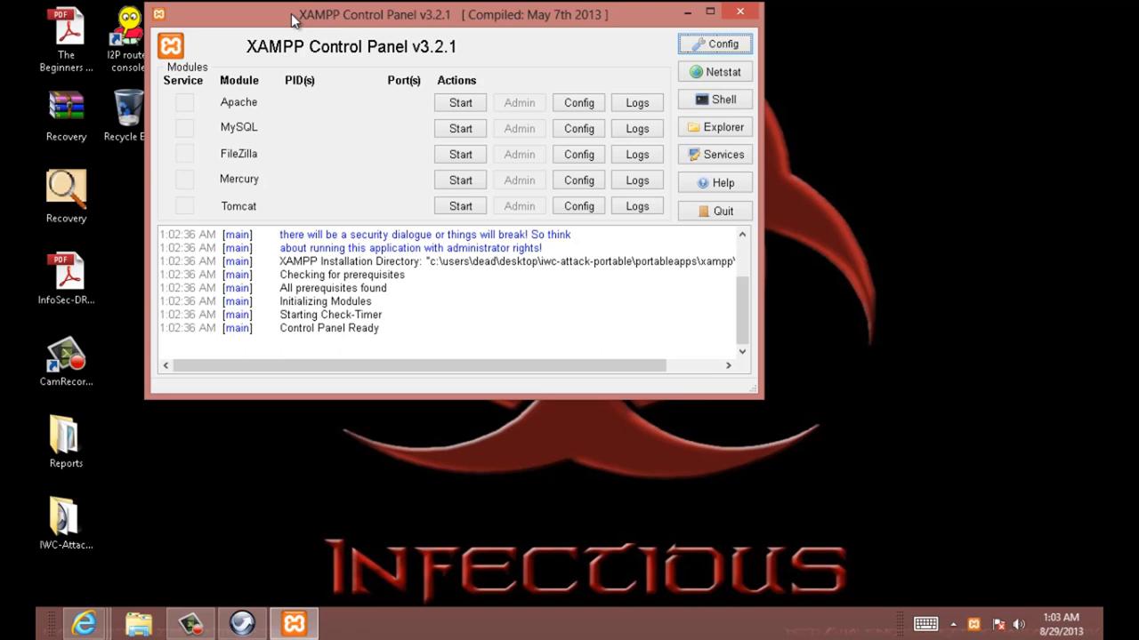
mouse_move(348, 269)
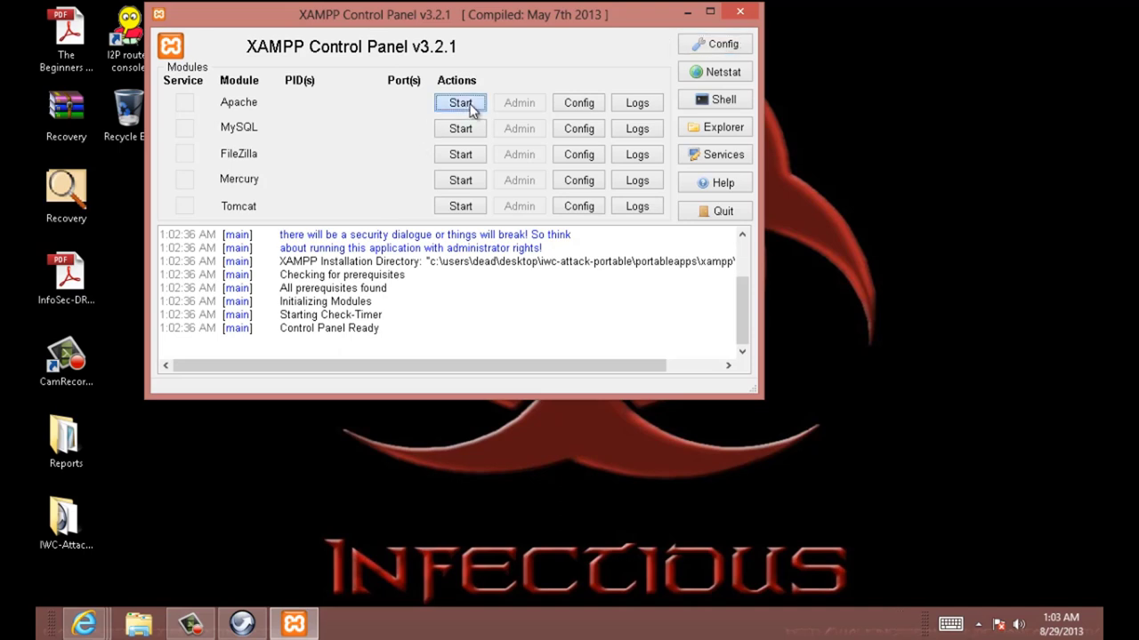
click(459, 102)
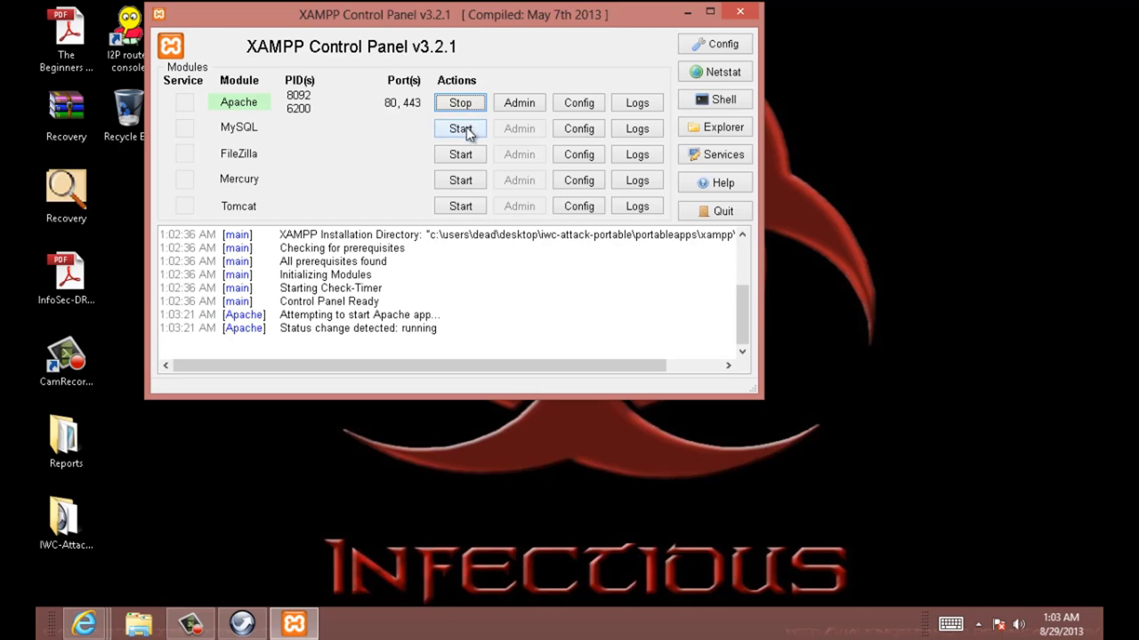
click(459, 128)
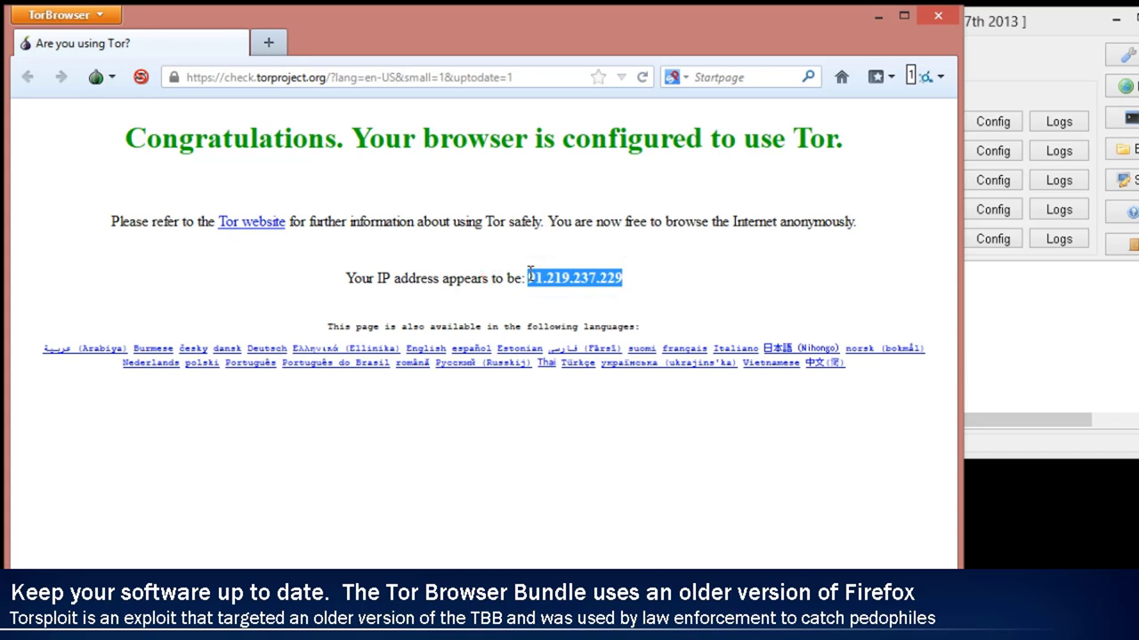
mouse_move(629, 281)
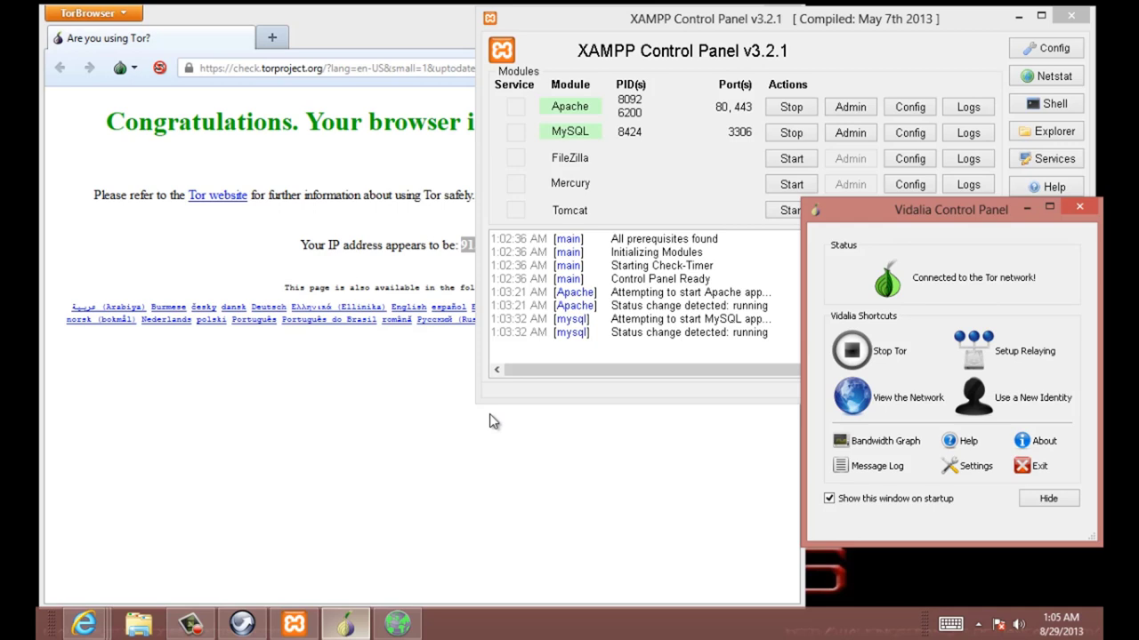
mouse_move(942, 221)
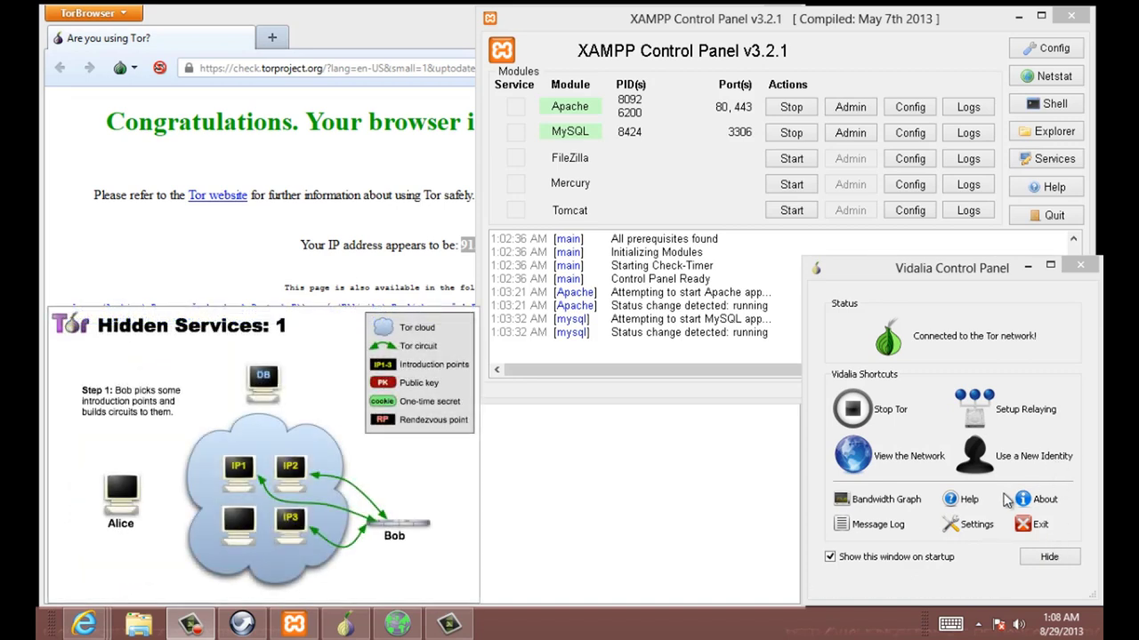
Remove the existing hidden service entry from Vidalia's Services settings
click(975, 523)
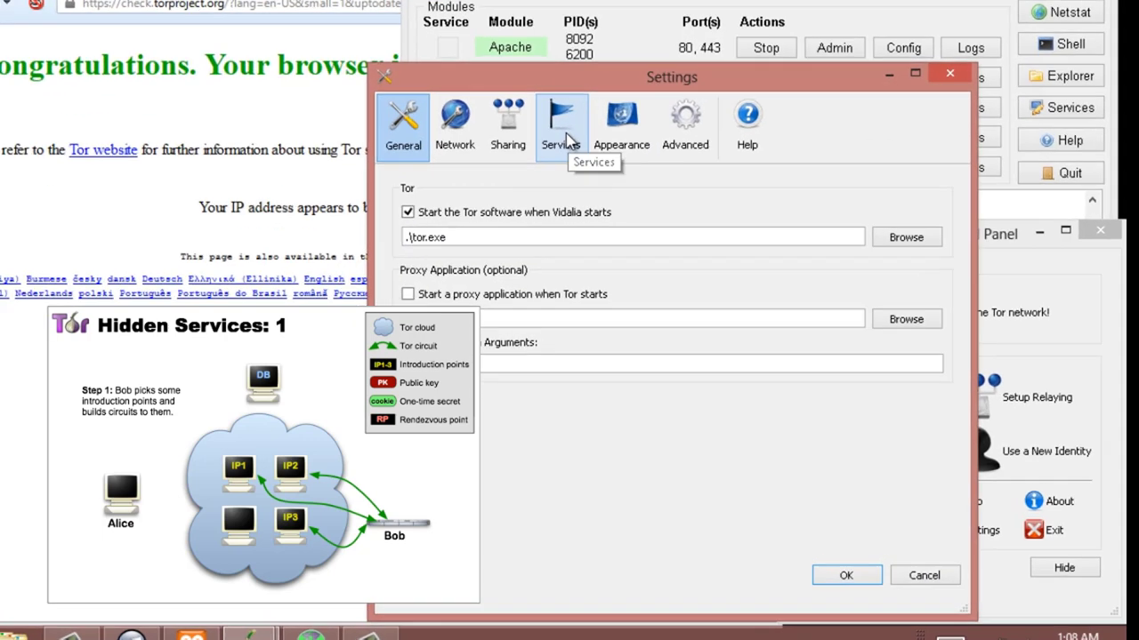
click(562, 124)
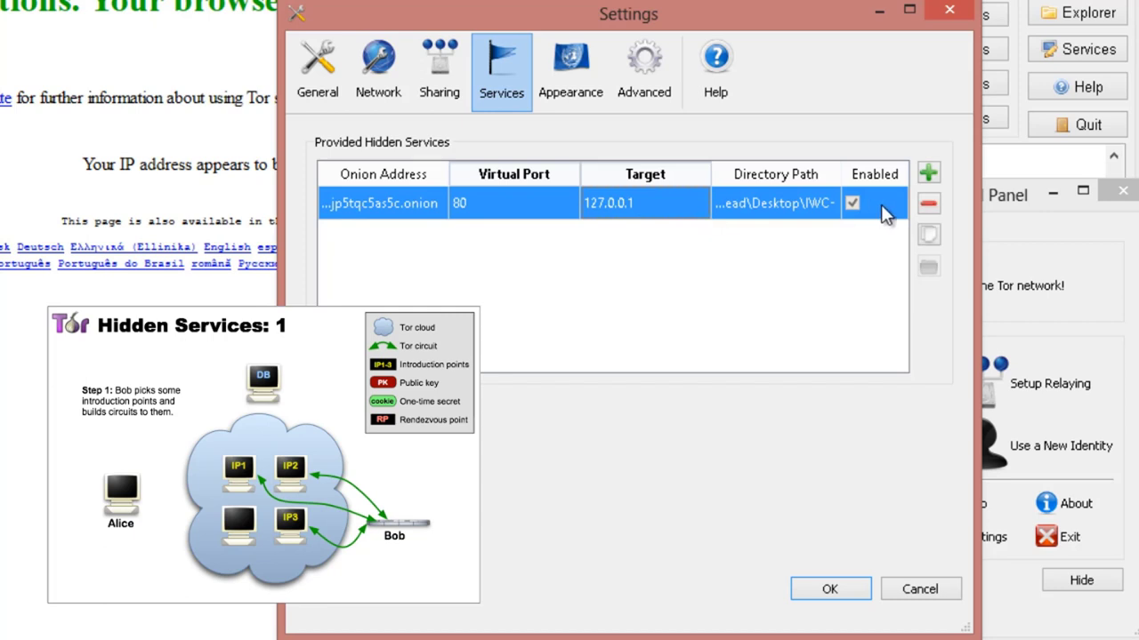
click(928, 203)
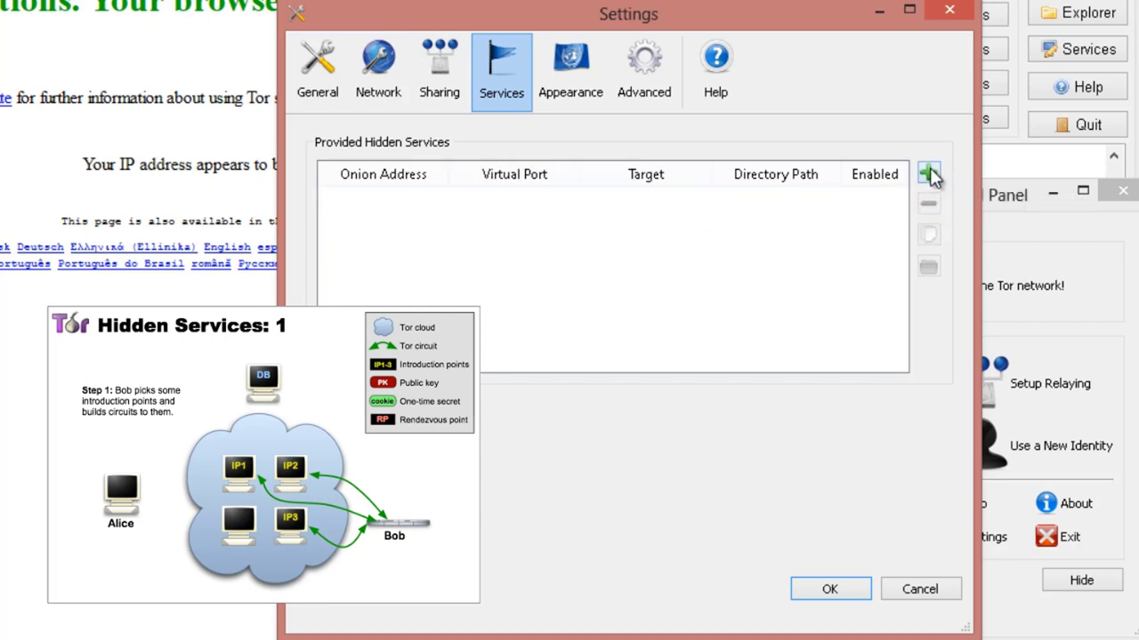
Add a new hidden service and assign its service directory folder
click(929, 173)
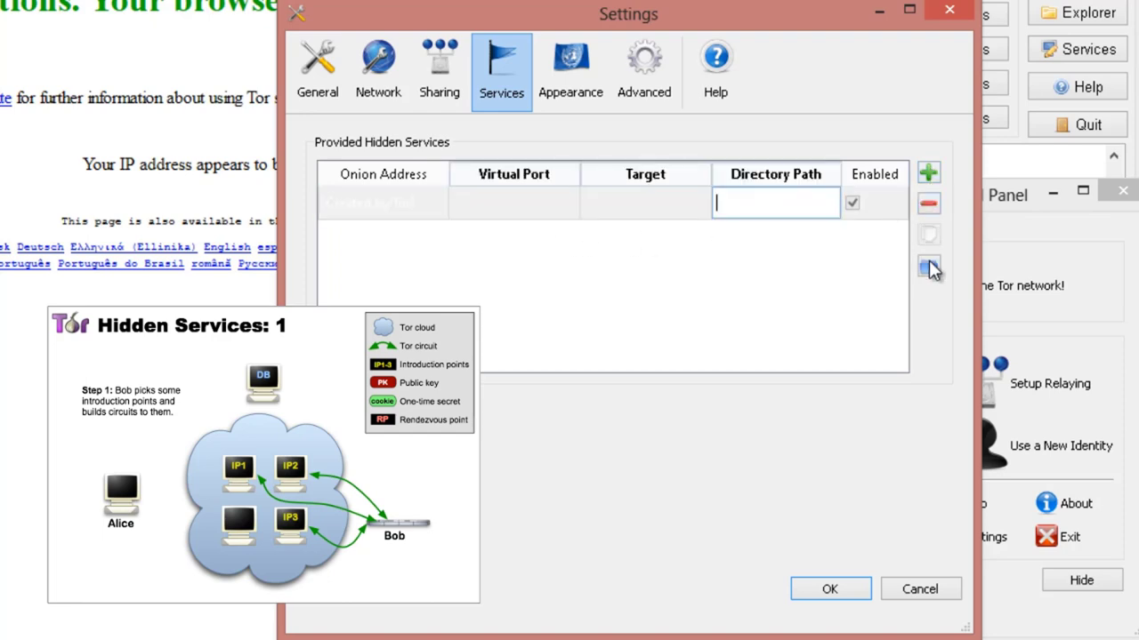
click(929, 267)
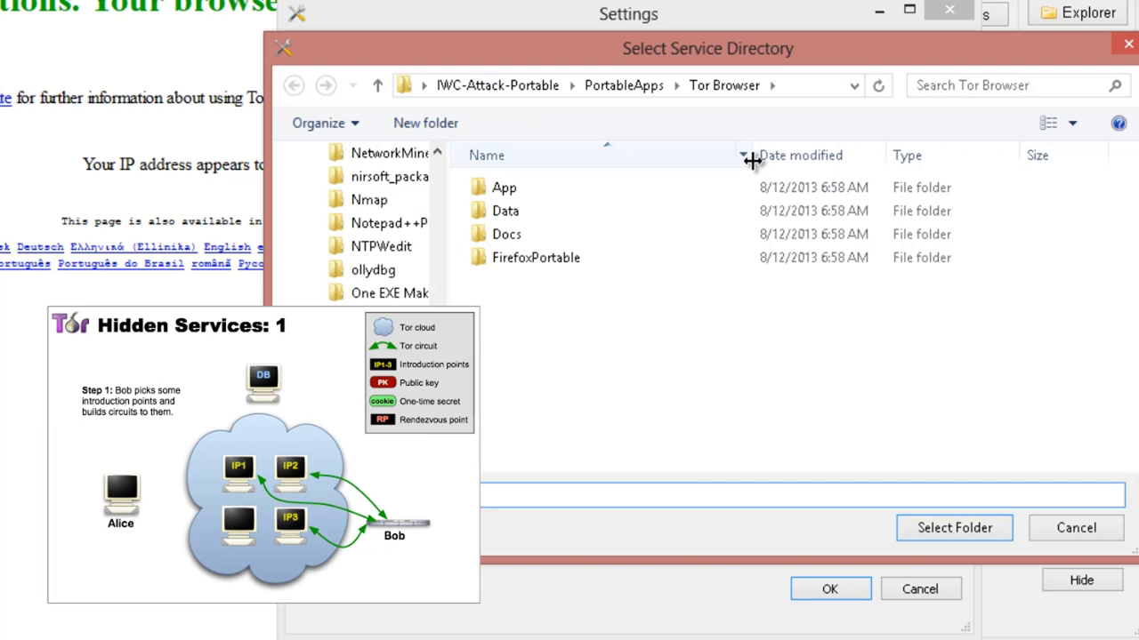
mouse_move(694, 100)
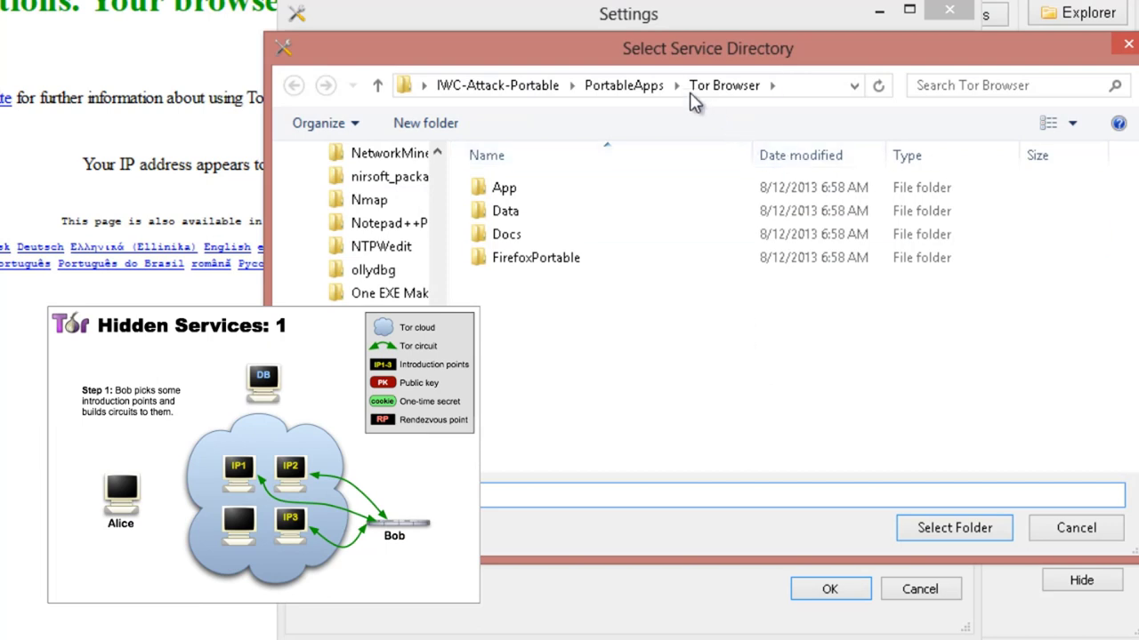
mouse_move(603, 466)
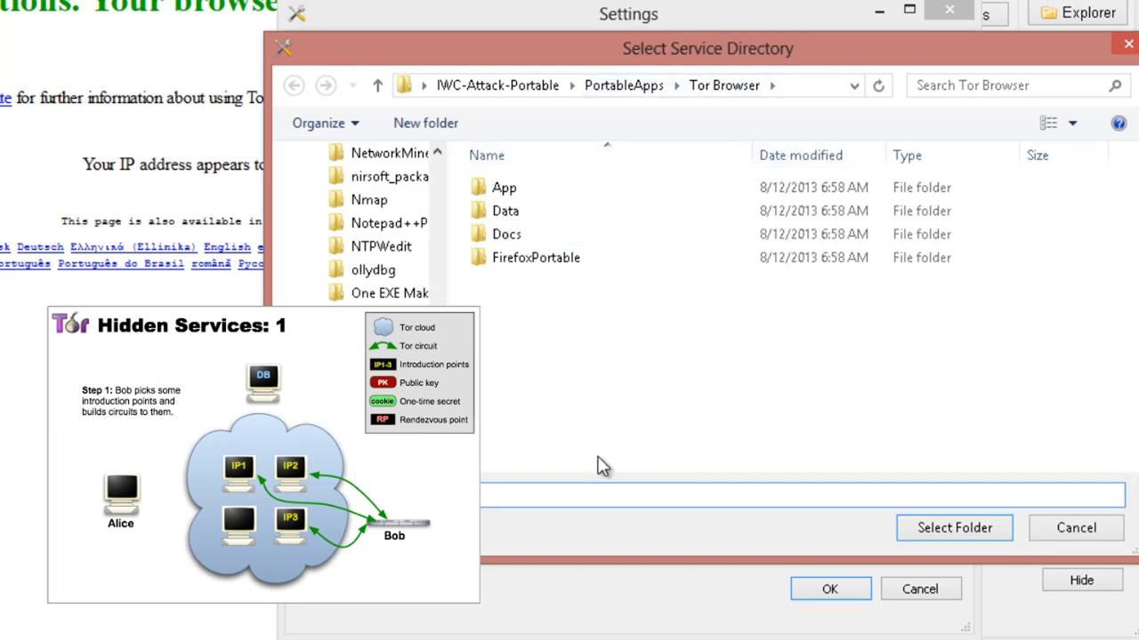
click(954, 527)
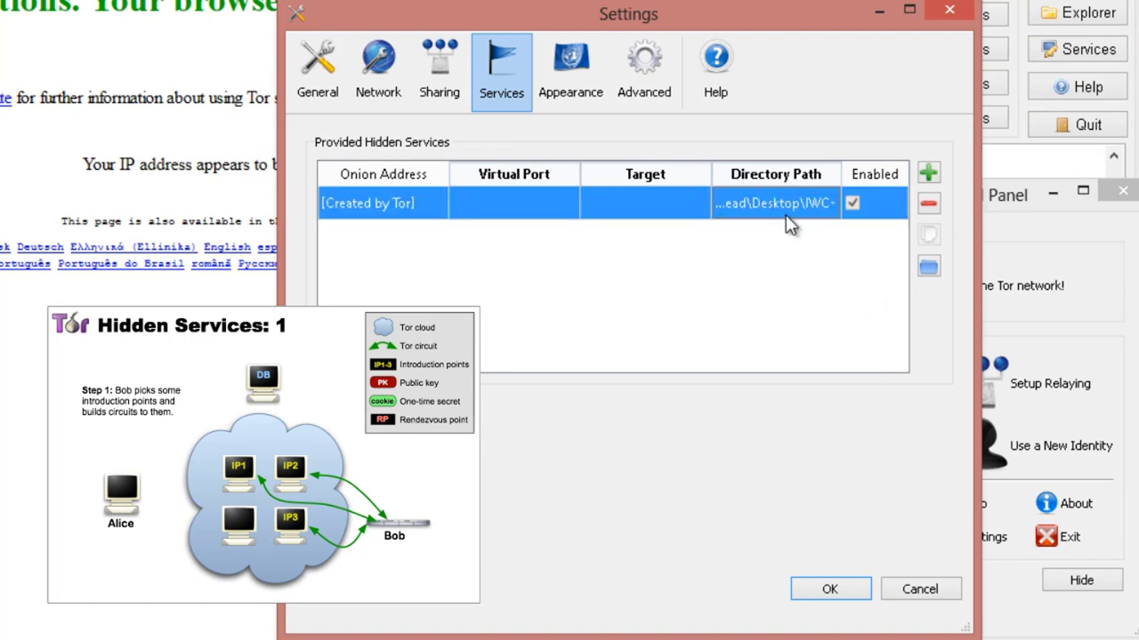
mouse_move(790, 233)
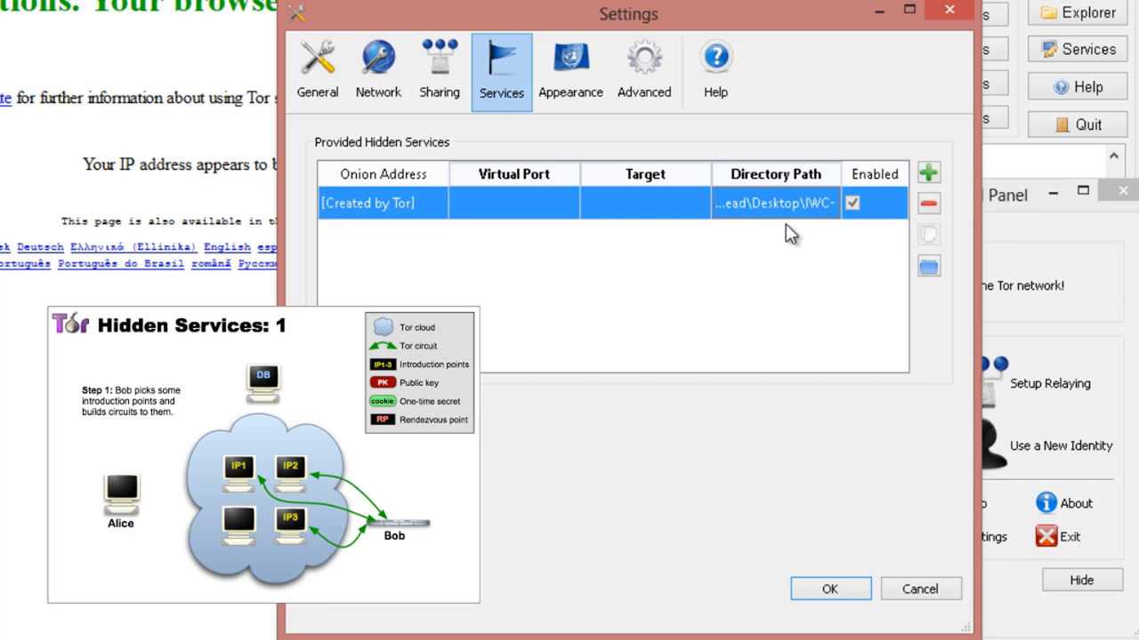
Map the hidden service's virtual port 80 to target 127.0.0.1 and save the settings
click(513, 203)
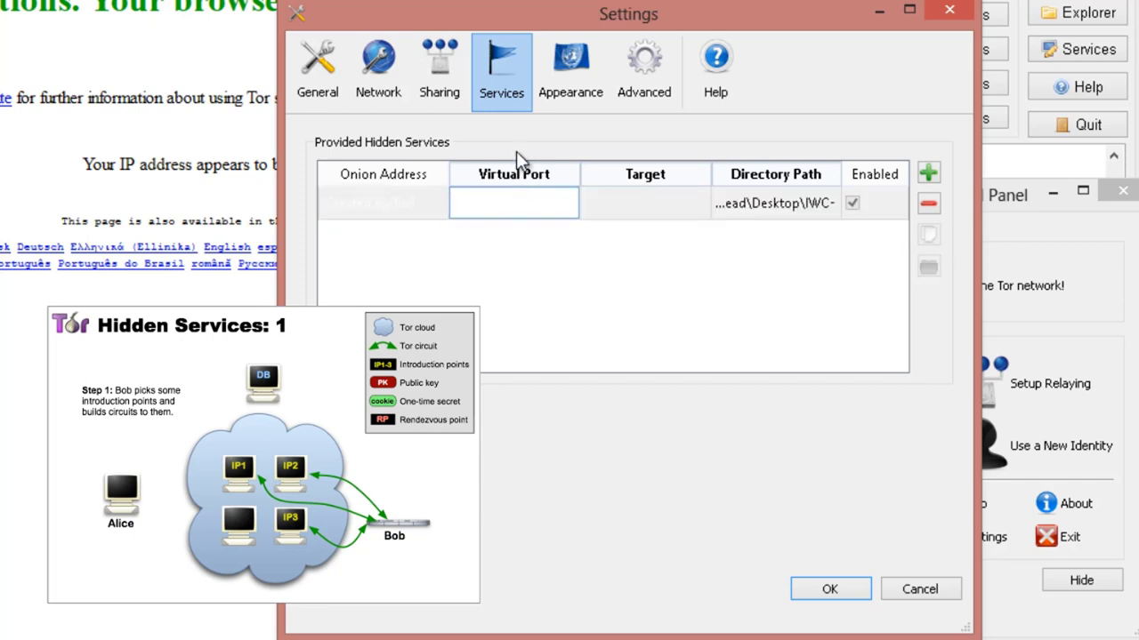
mouse_move(513, 334)
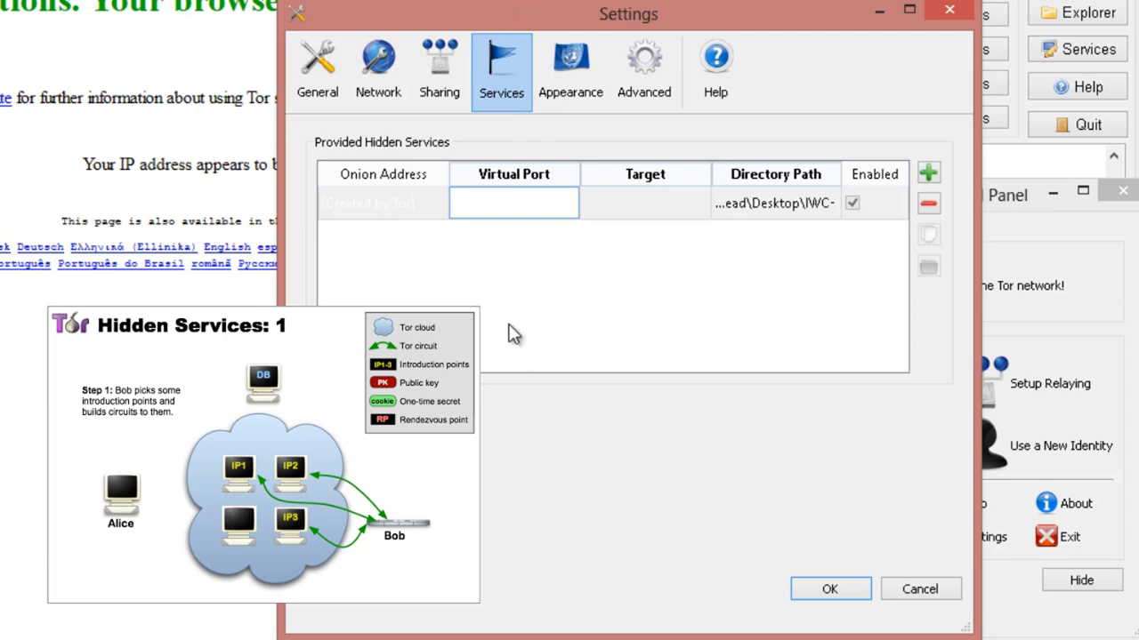
text(80)
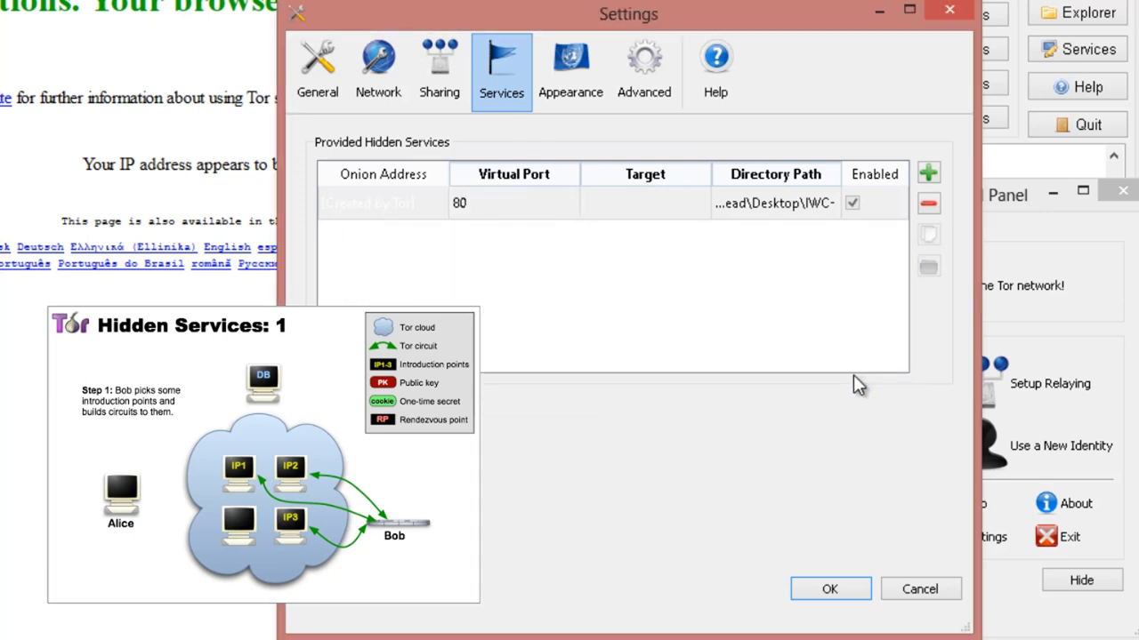
click(644, 203)
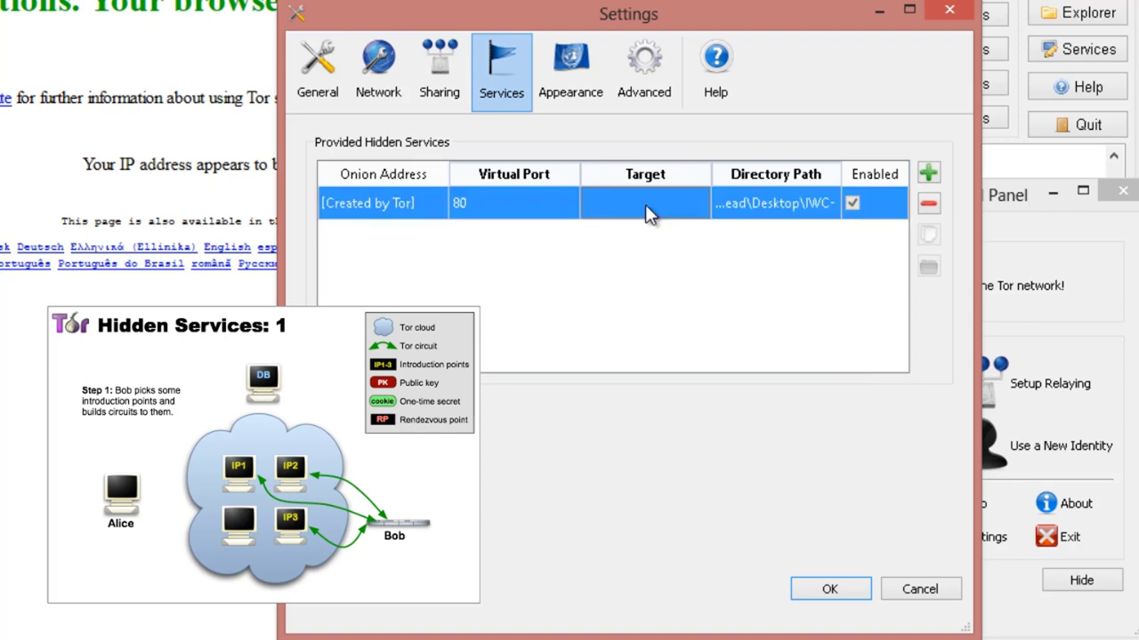
text(127)
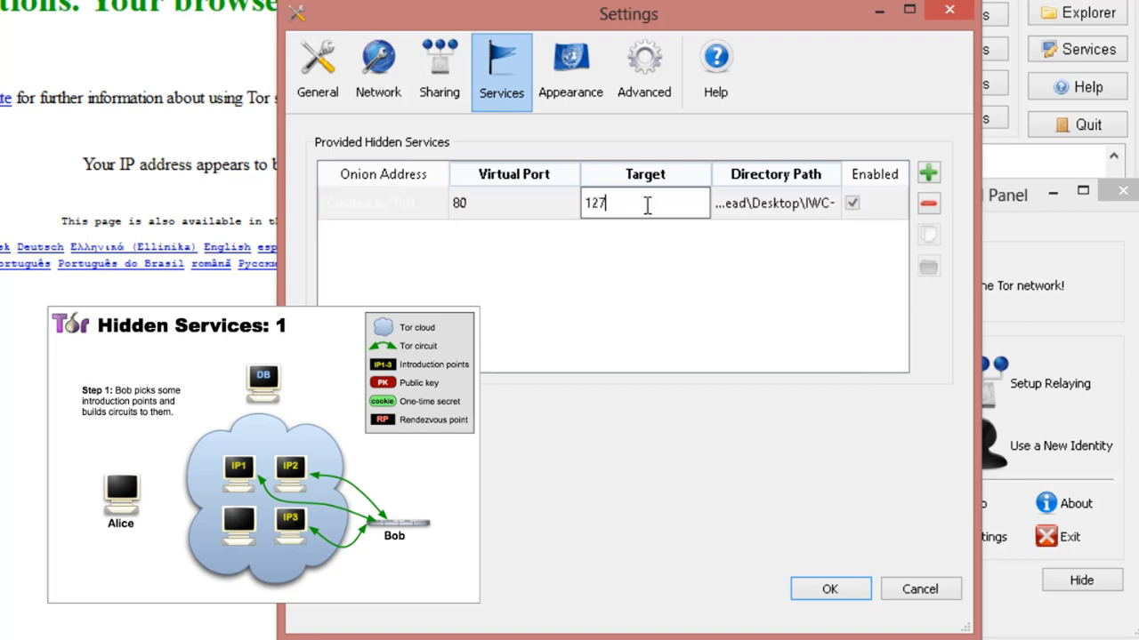
text(.0.0.1)
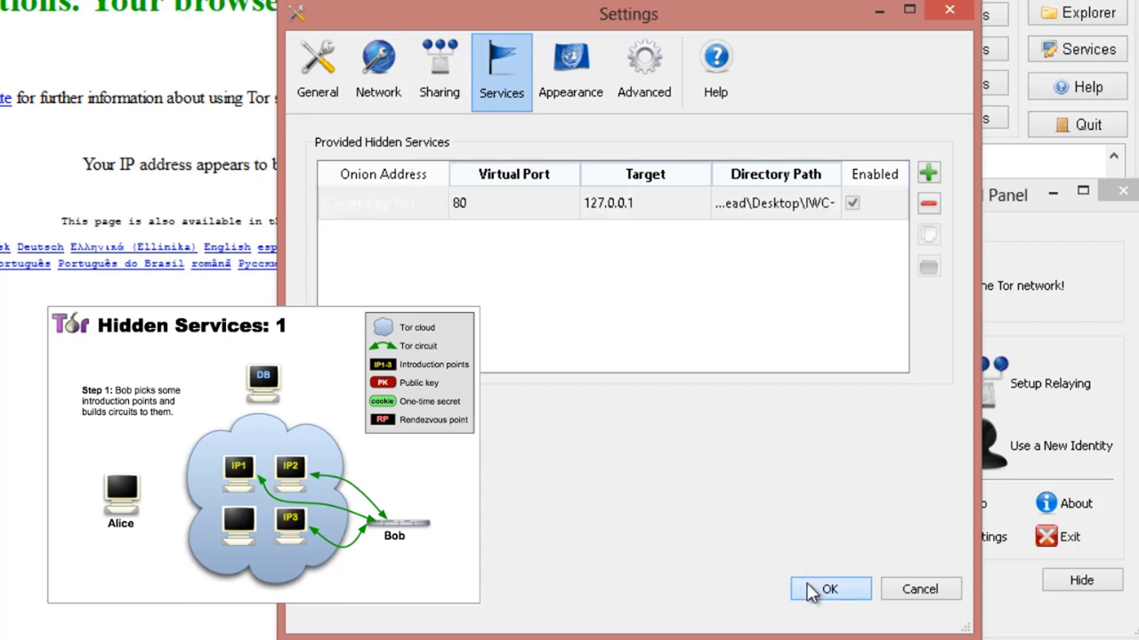
click(829, 589)
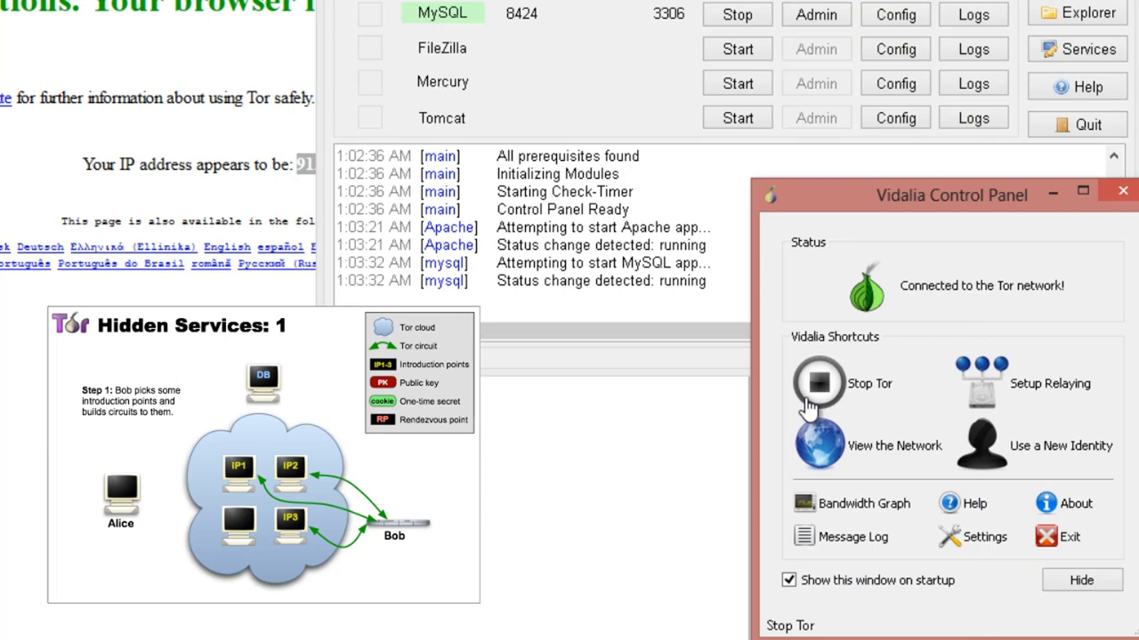
mouse_move(870, 473)
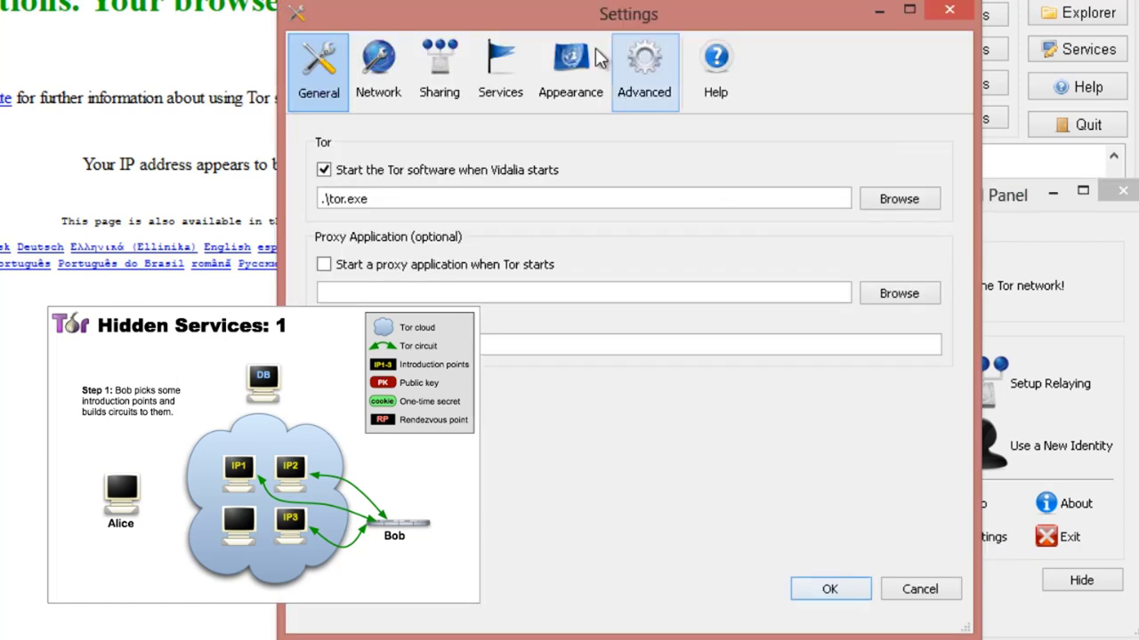
Reopen the Services list to read the Tor-generated .onion address for the service
click(500, 70)
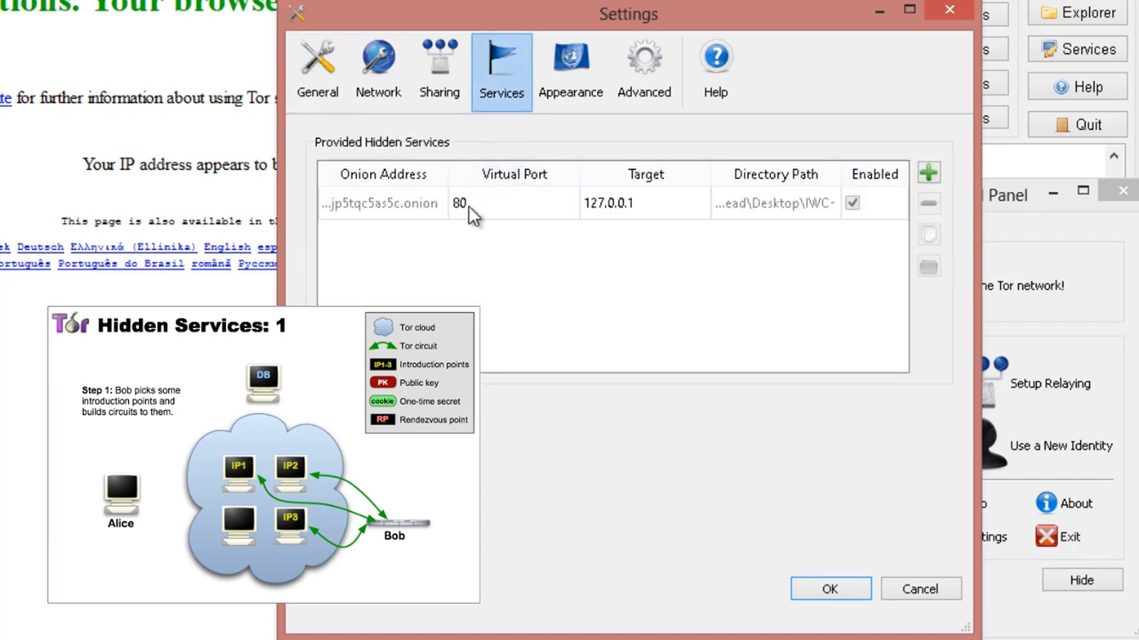
mouse_move(495, 205)
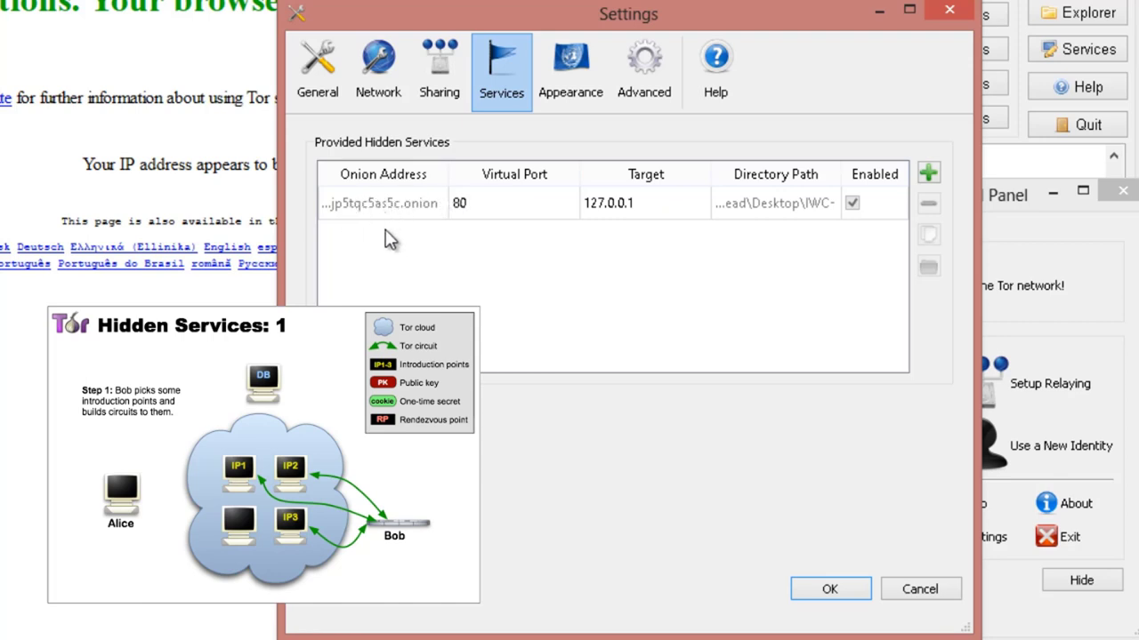
mouse_move(694, 271)
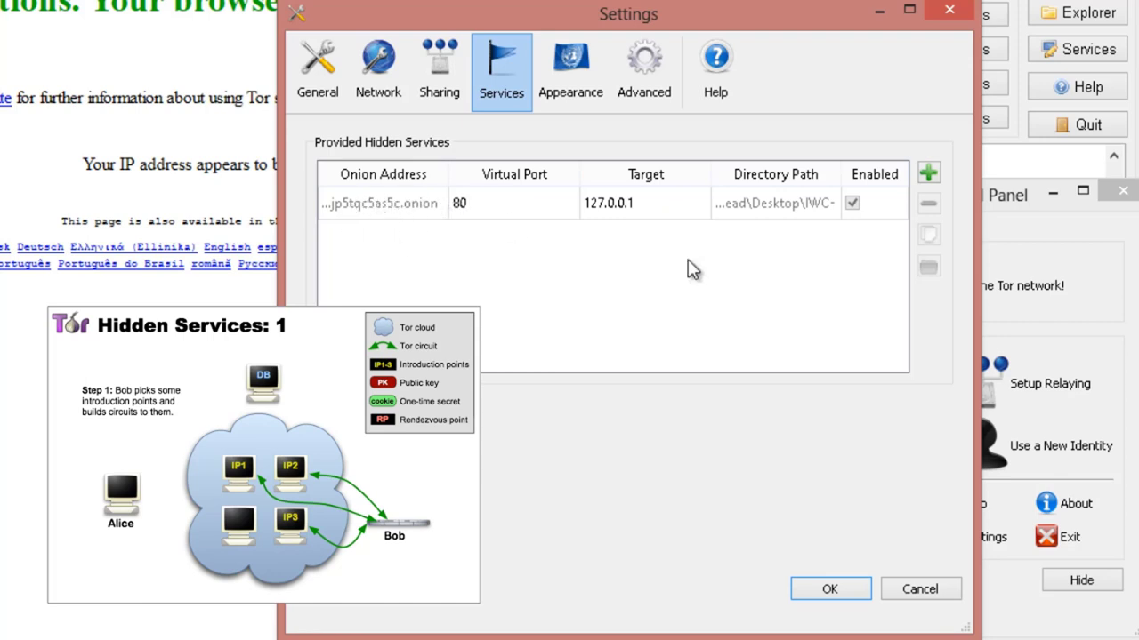
mouse_move(929, 235)
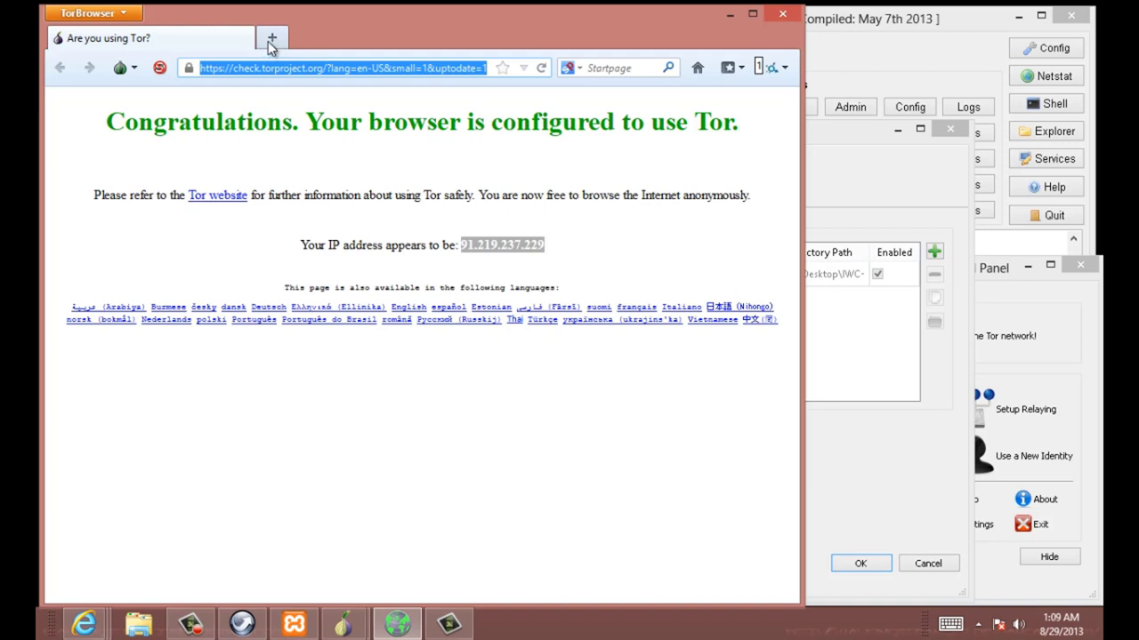
Load n2cfyjp5tqc5as5c.onion in a new browser tab
click(272, 37)
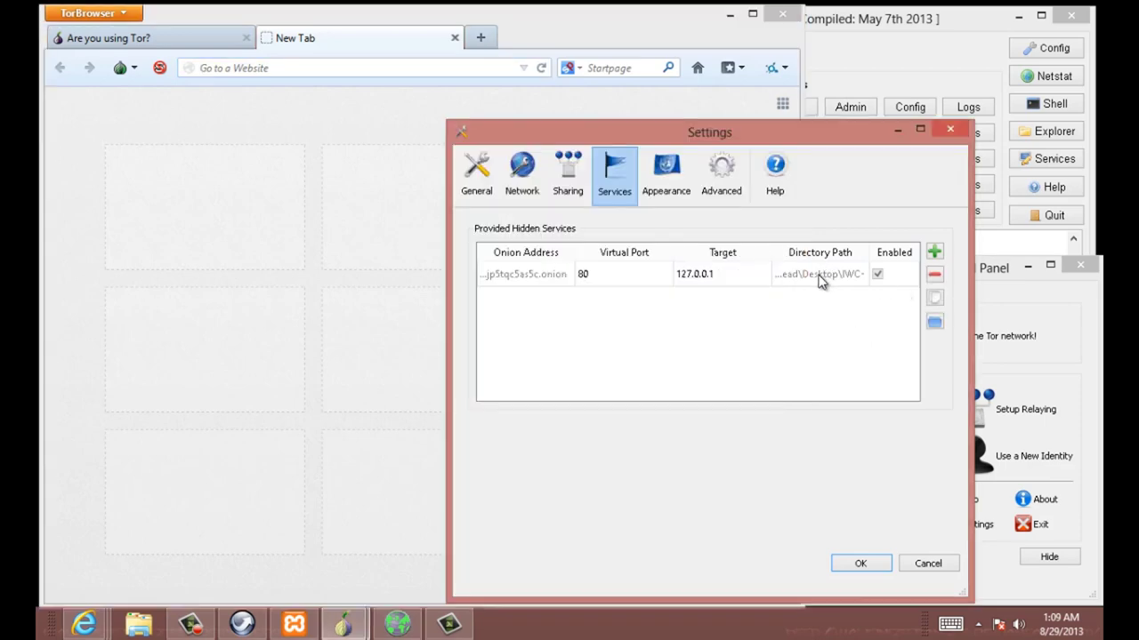
double_click(694, 273)
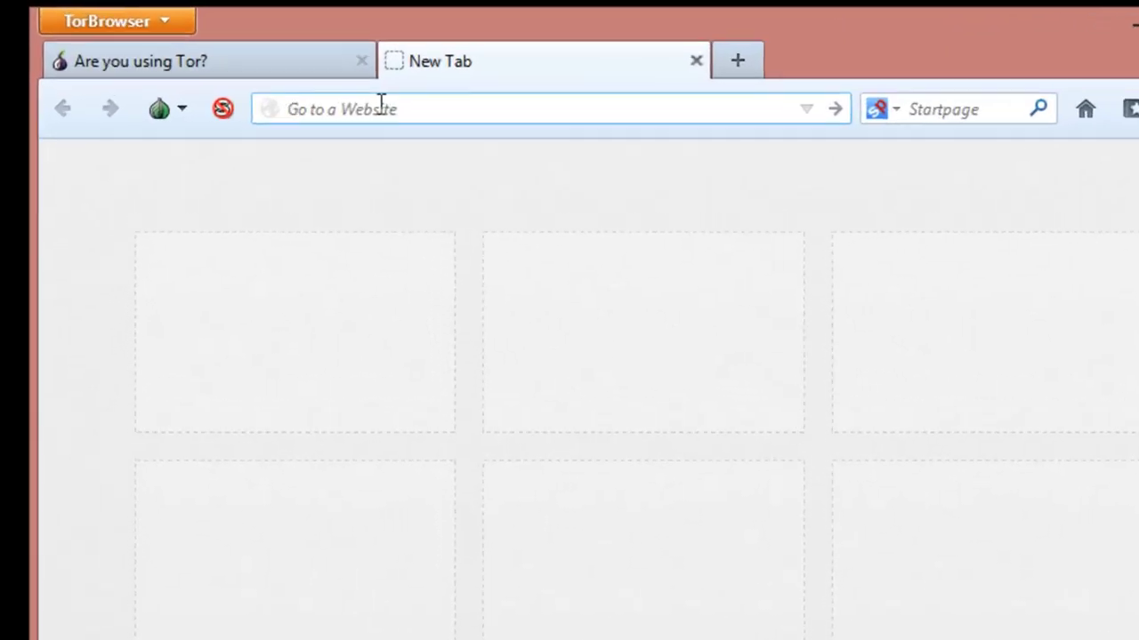
text(n2cfyjp5tqc5as5c.onion)
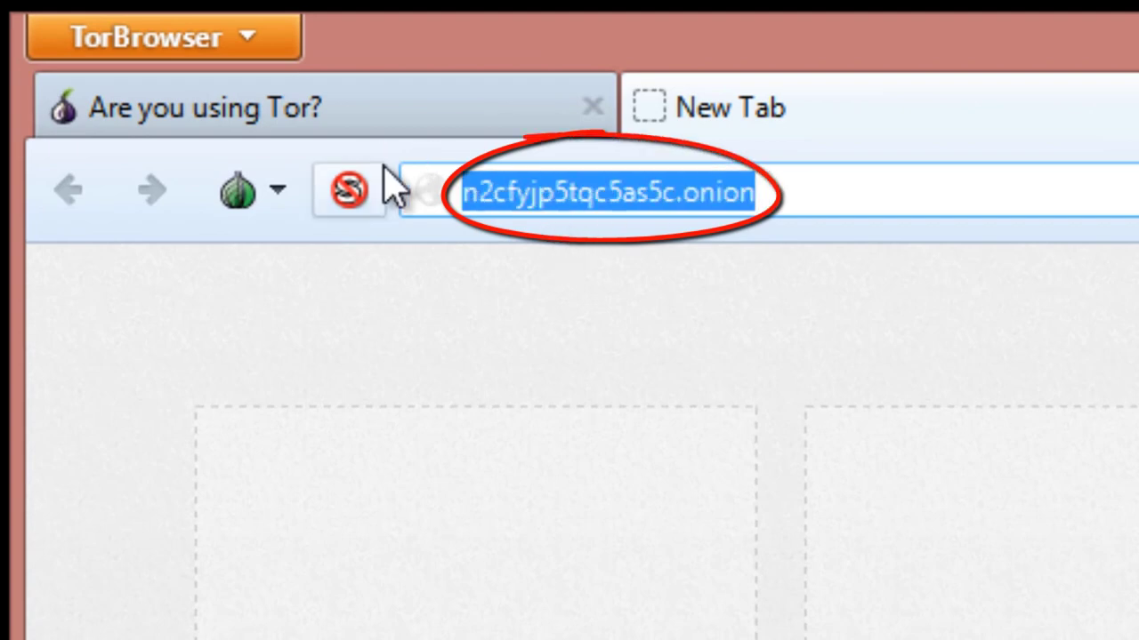
click(347, 190)
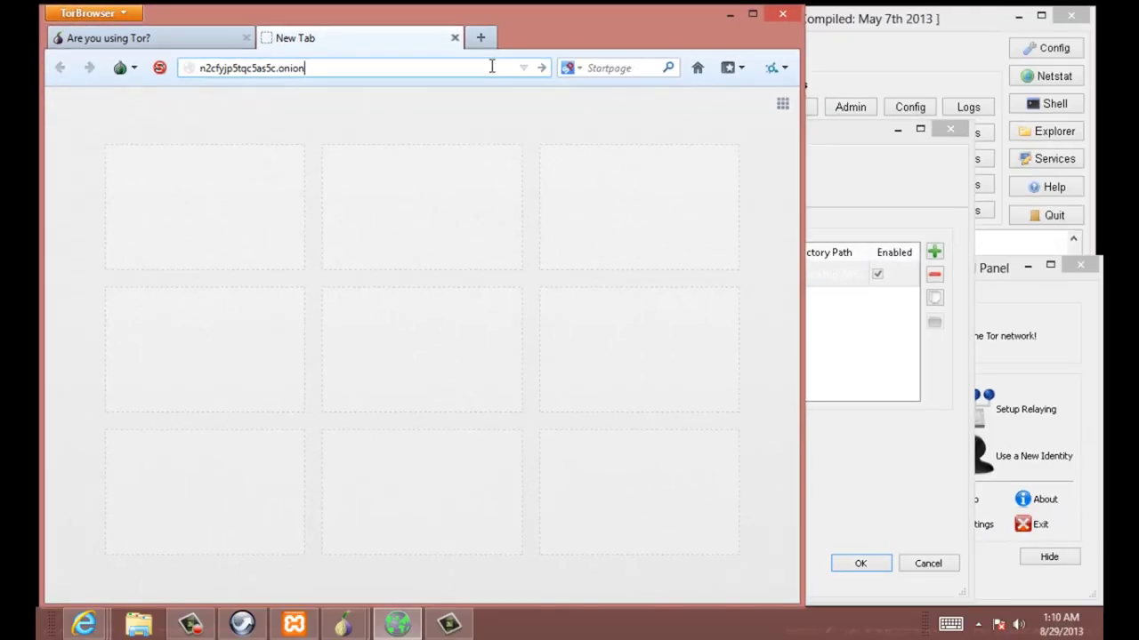
key(Return)
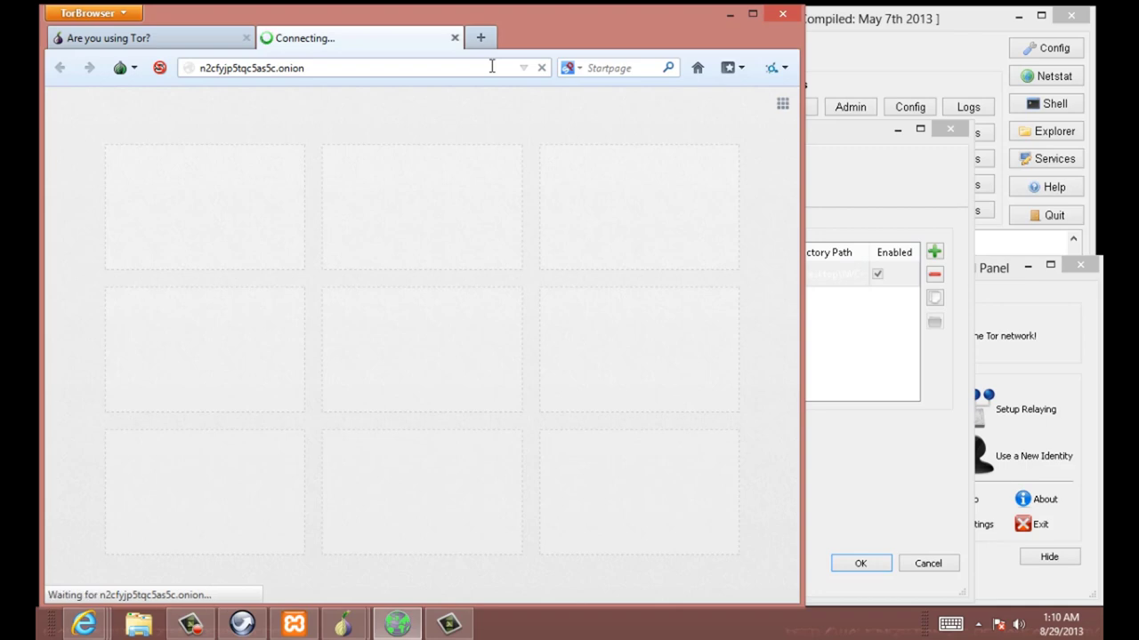
Visit the /xampp/ welcome page, then head to the market path on the .onion address
text(/xampp/)
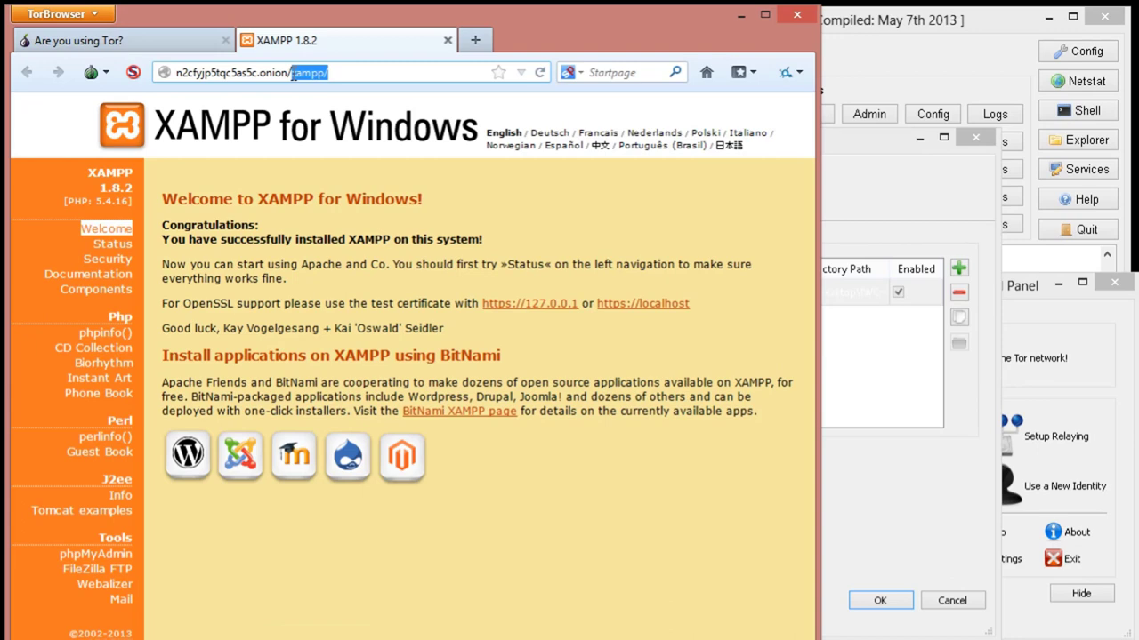
text(makte)
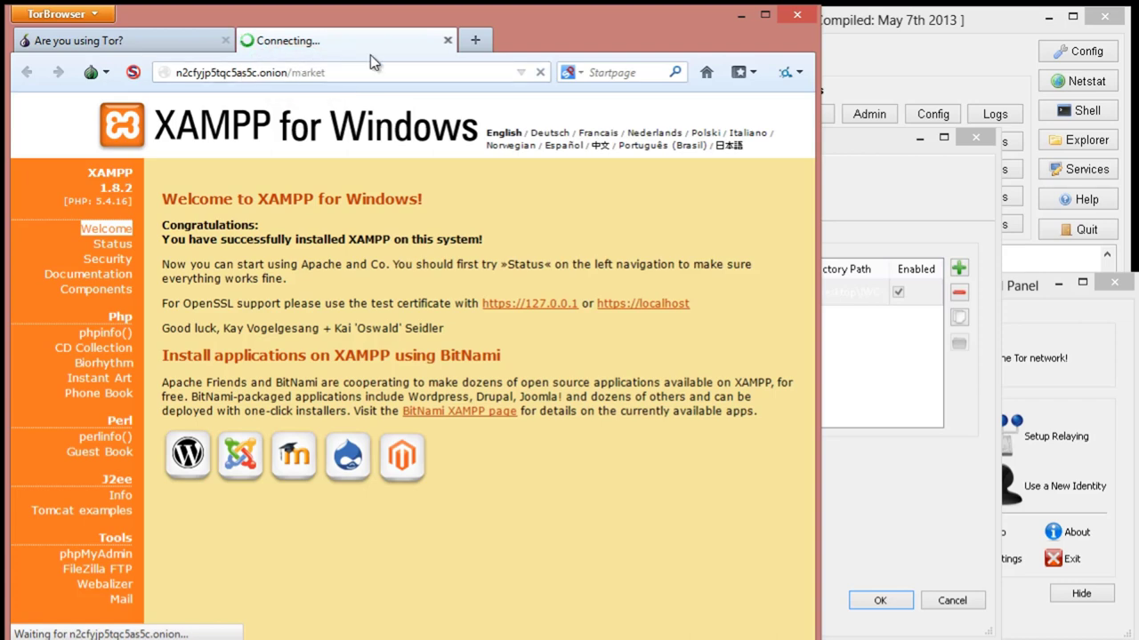
Enter n2cfyjp5tqc5as5c.onion/board in another new tab
click(473, 39)
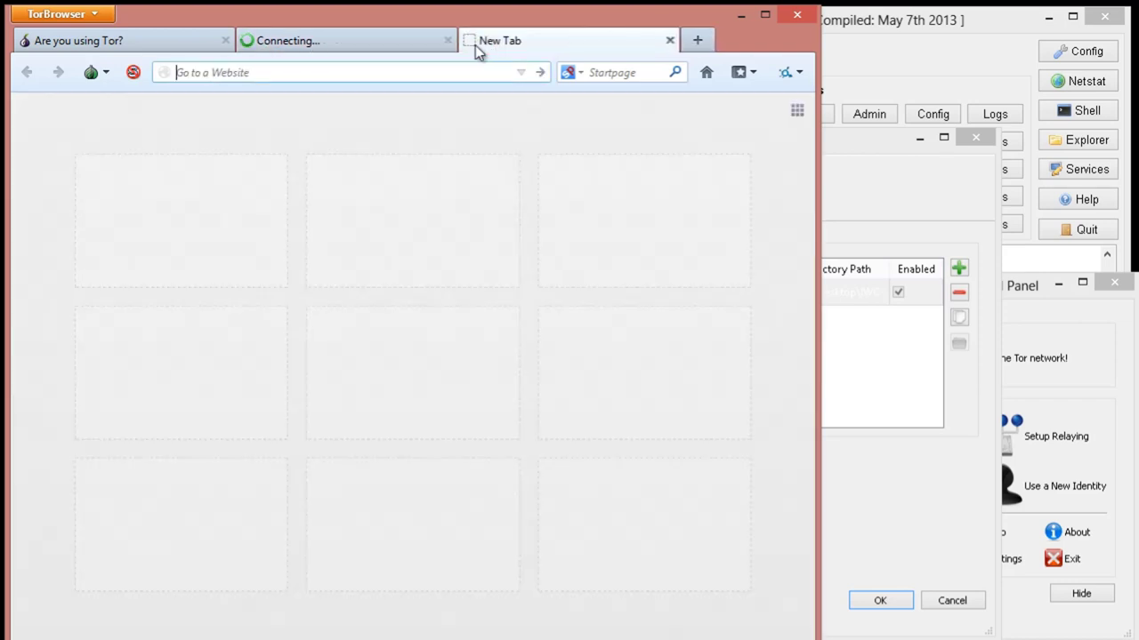
text(n2cfyjp5tqc5as5c.onion)
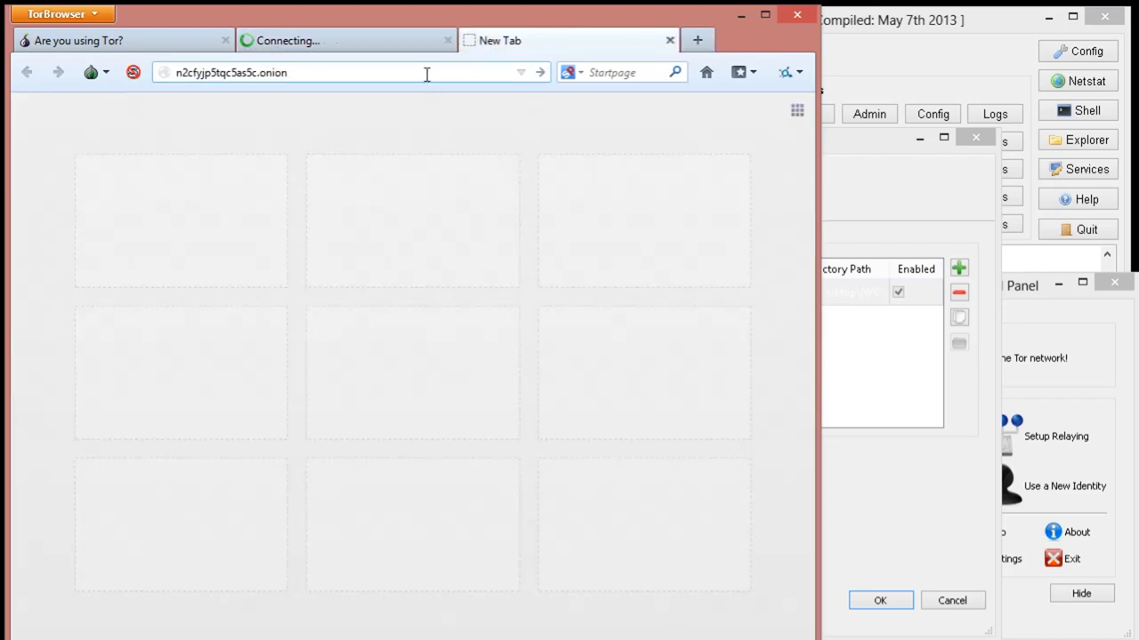
text(/)
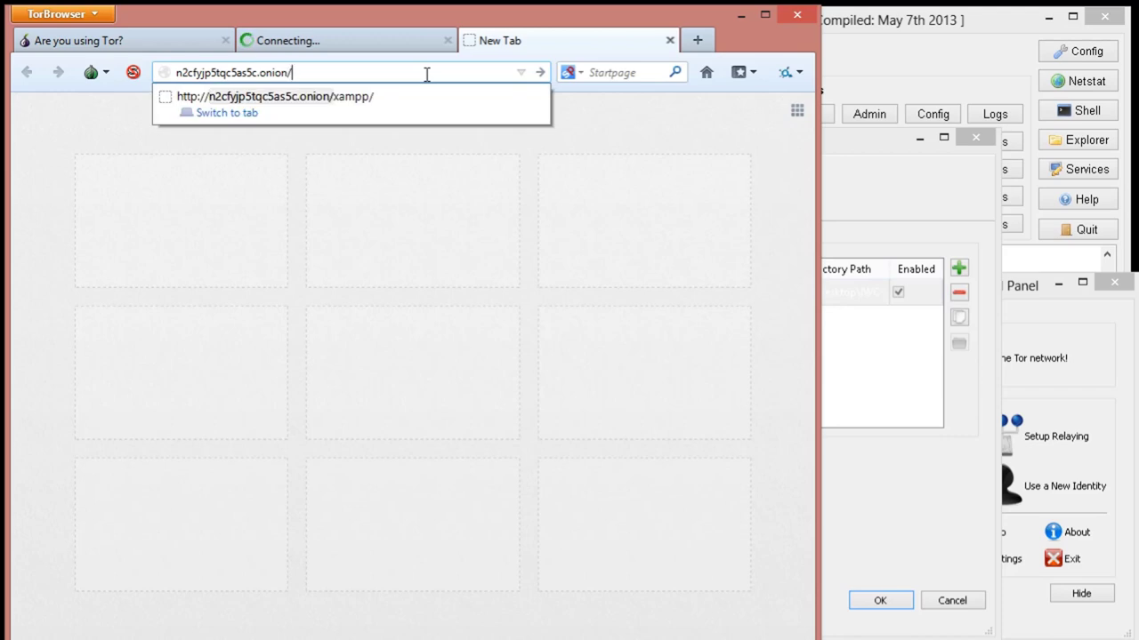
text(board)
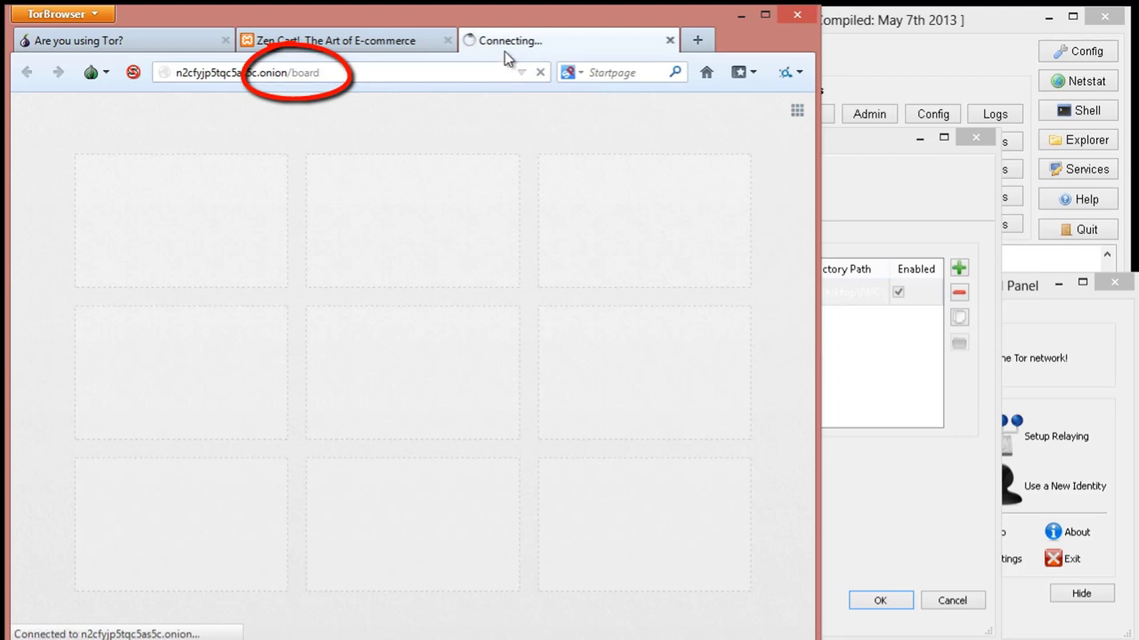
Show the DVD Movies category on the Zen Cart market tab
click(338, 39)
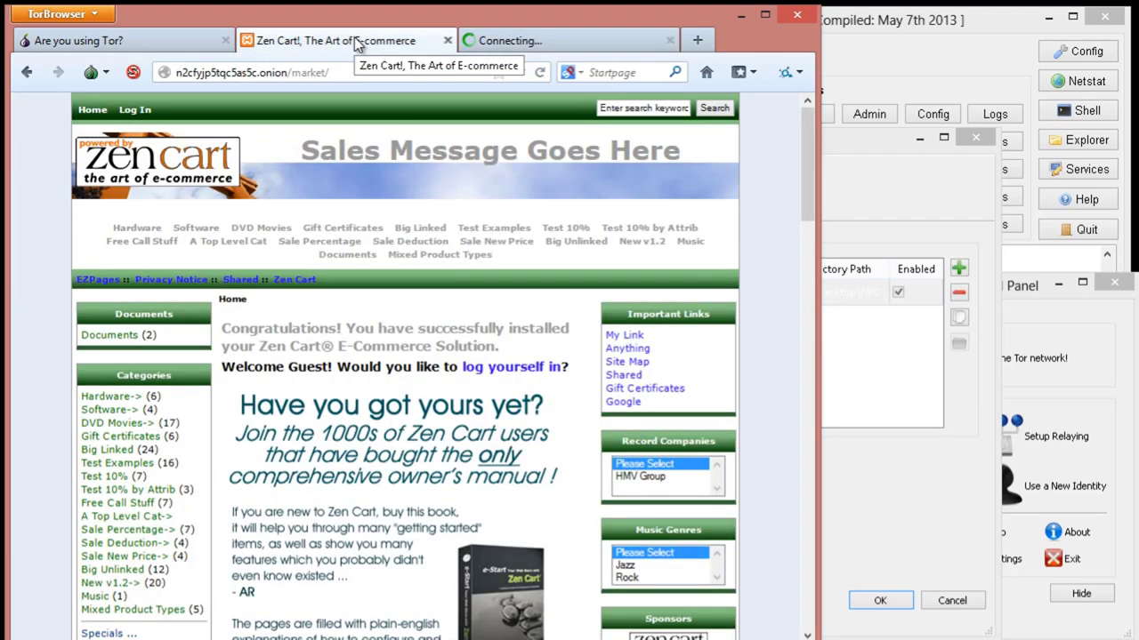
mouse_move(221, 424)
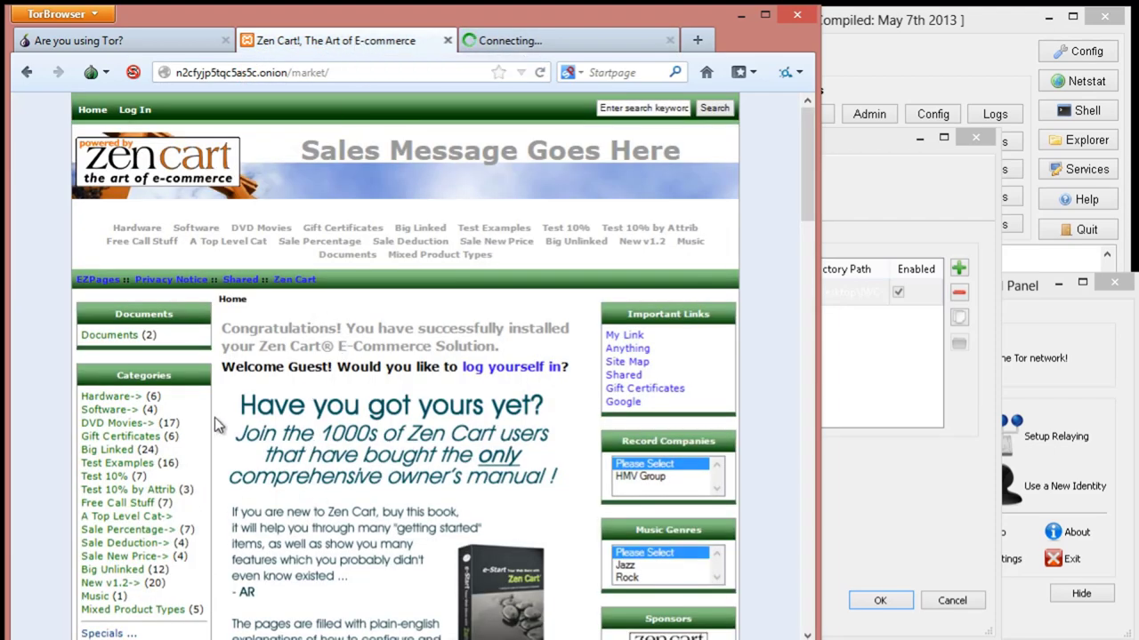
click(117, 424)
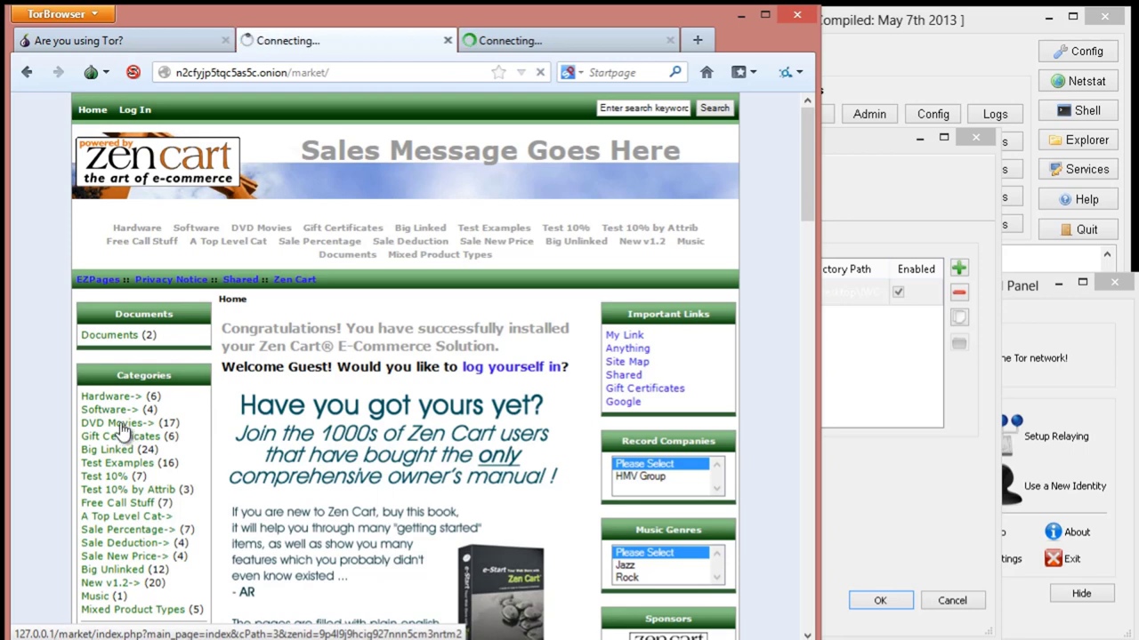
click(117, 423)
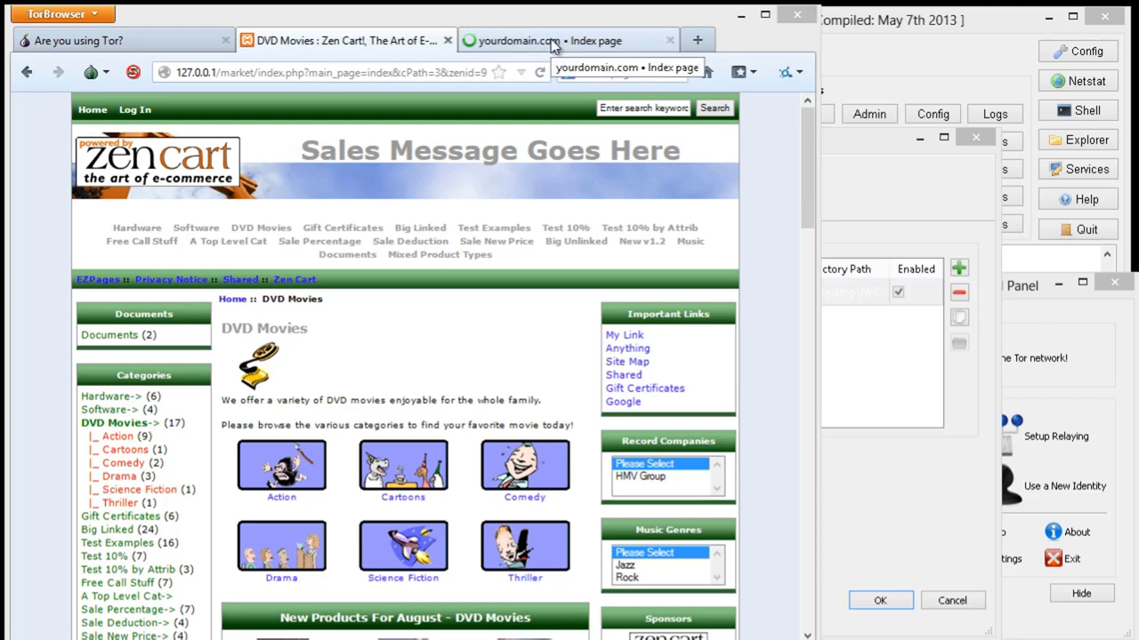
Load the phpBB board index from n2cfyjp5tqc5as5c.onion/board/
click(347, 39)
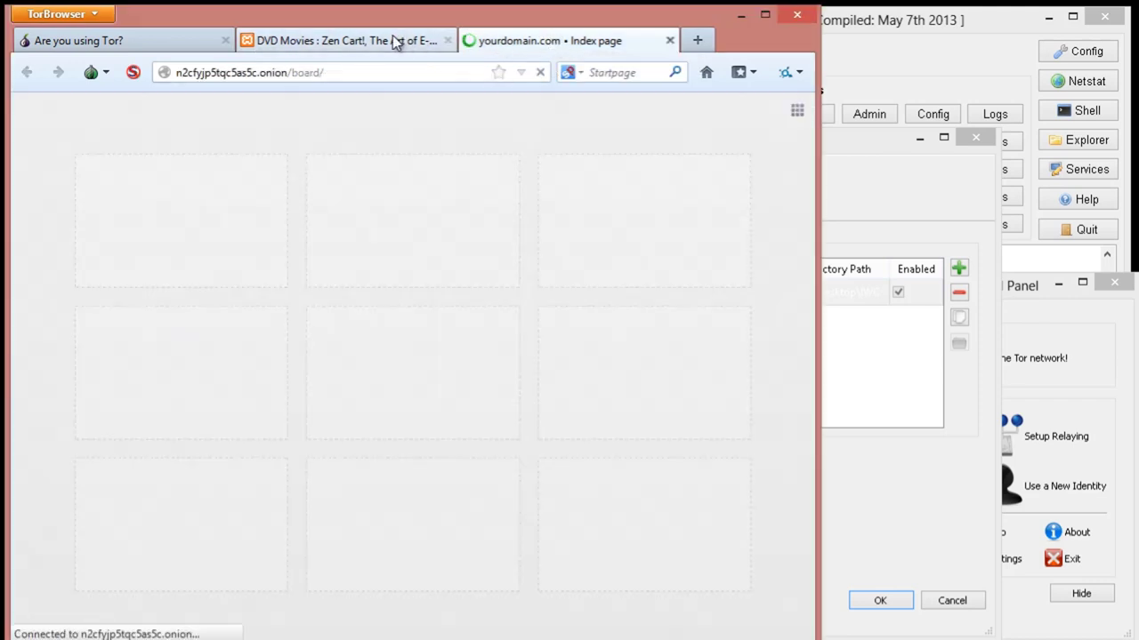
mouse_move(347, 39)
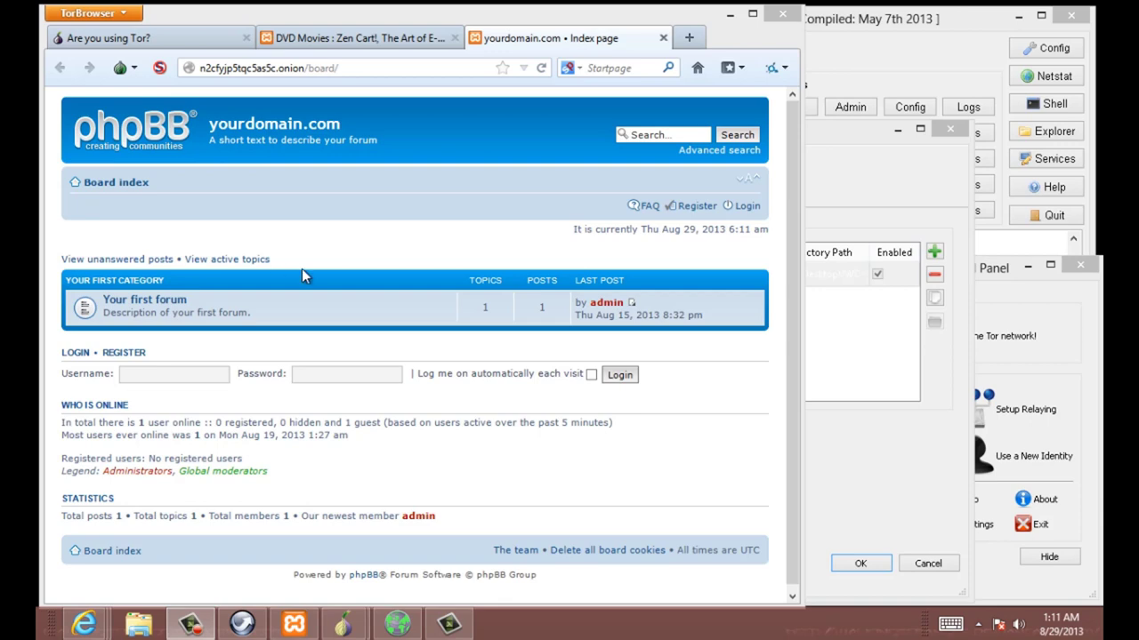
mouse_move(318, 258)
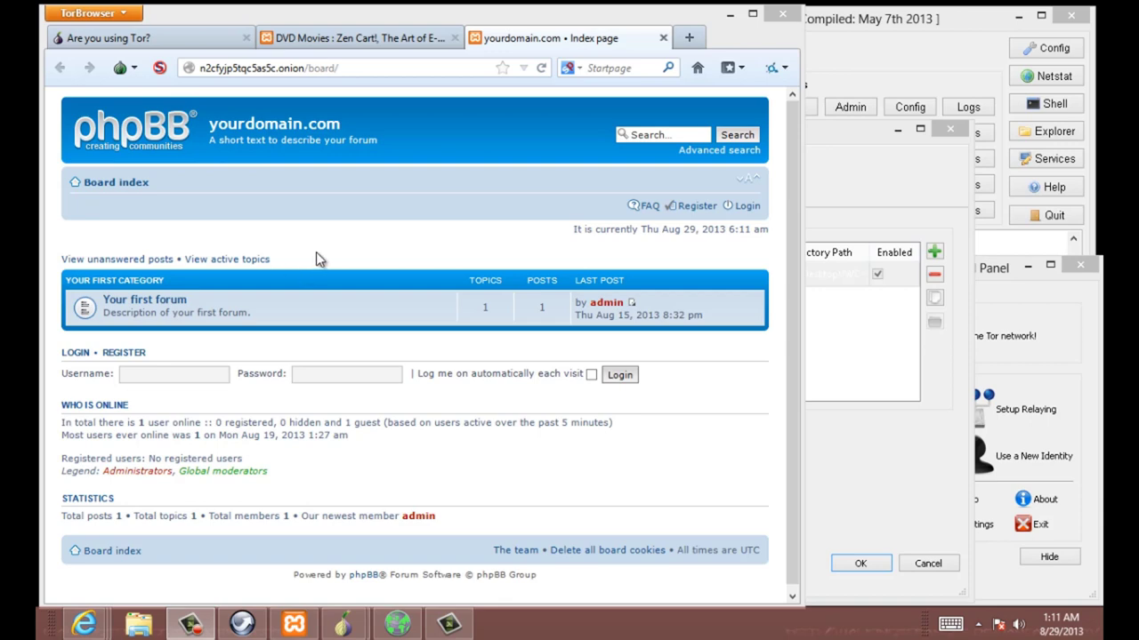
mouse_move(327, 245)
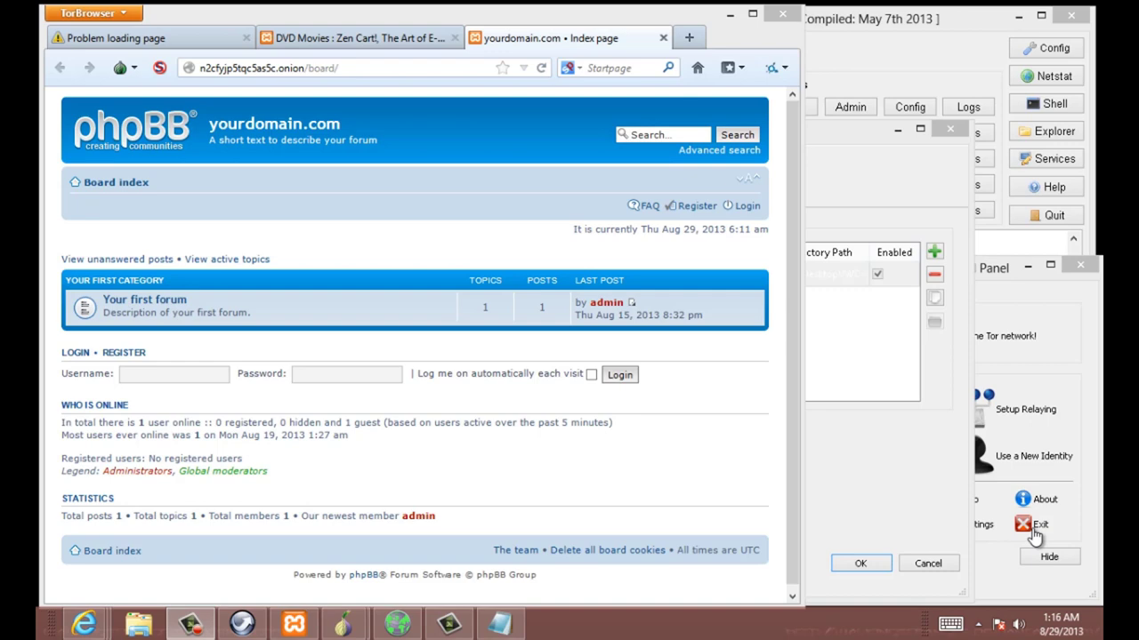
Copy the Silk Road address from the Notepad notes into the first tab
click(500, 623)
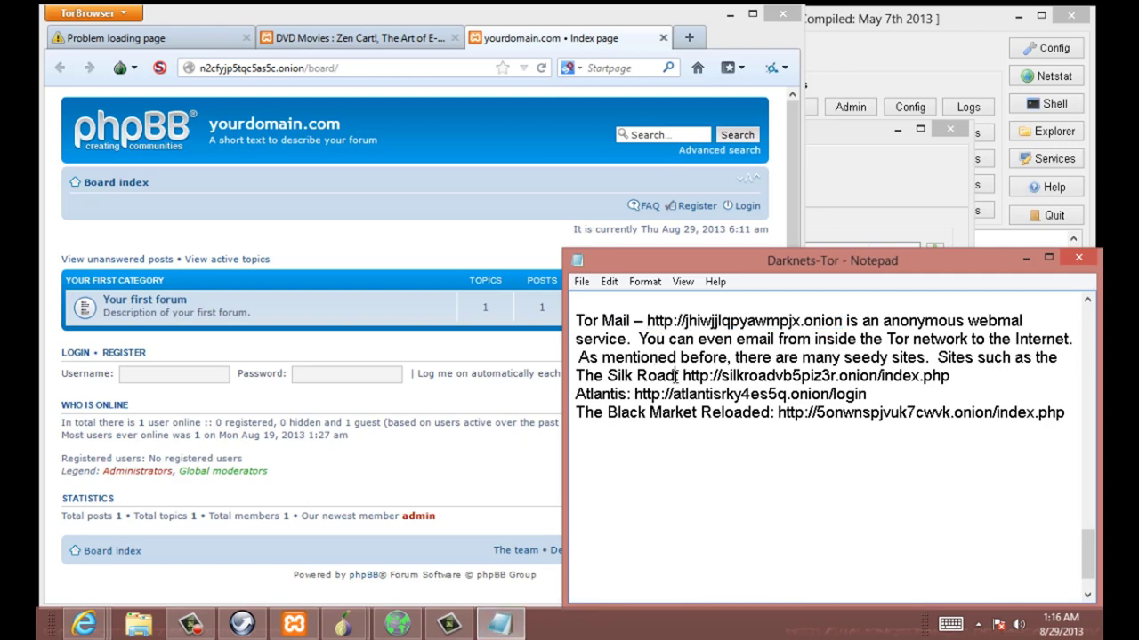
drag(683, 375, 791, 395)
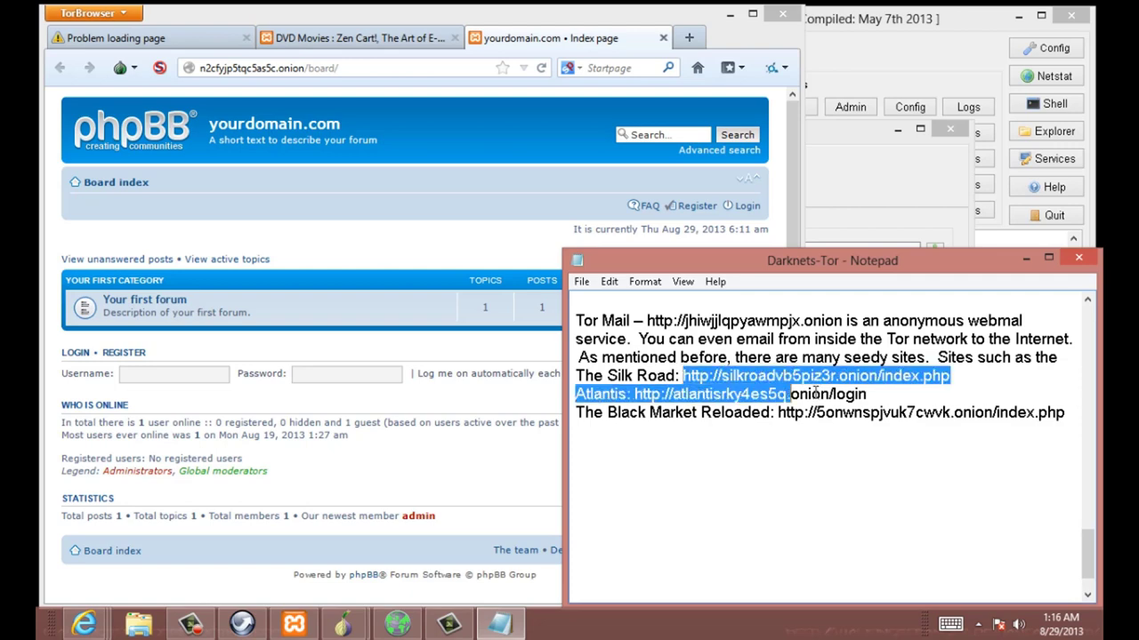
click(952, 375)
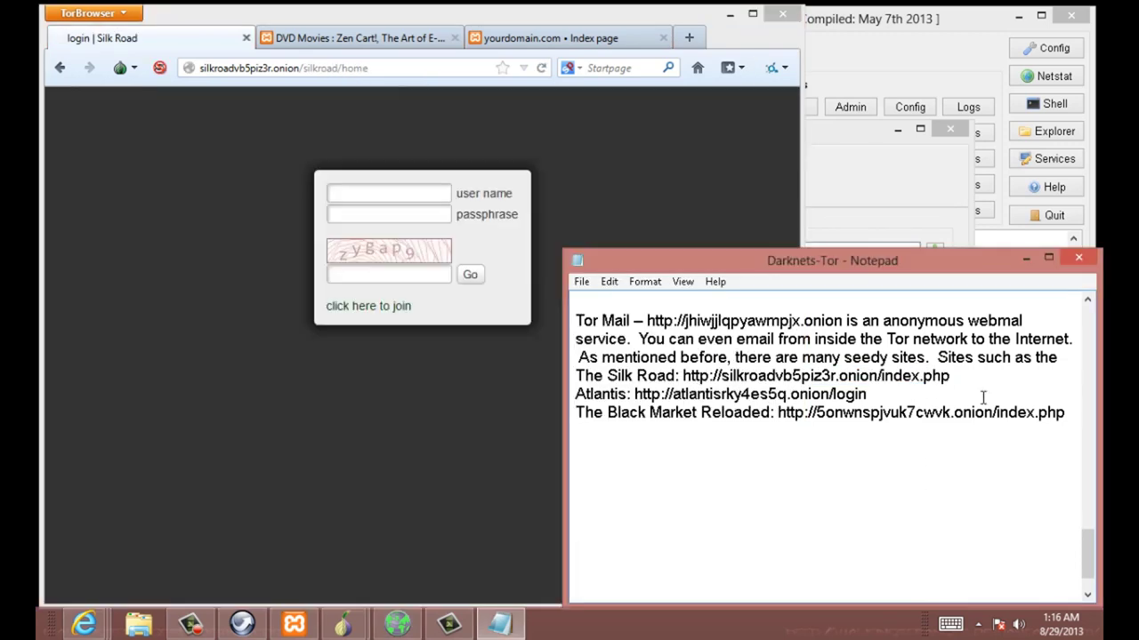
drag(633, 395, 866, 395)
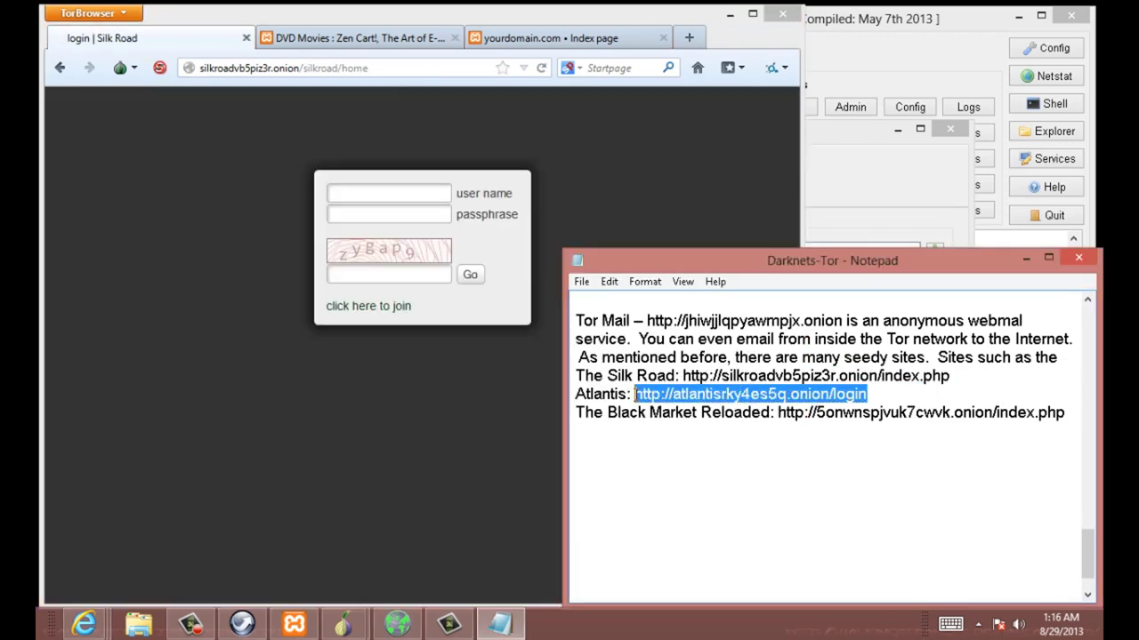
click(359, 37)
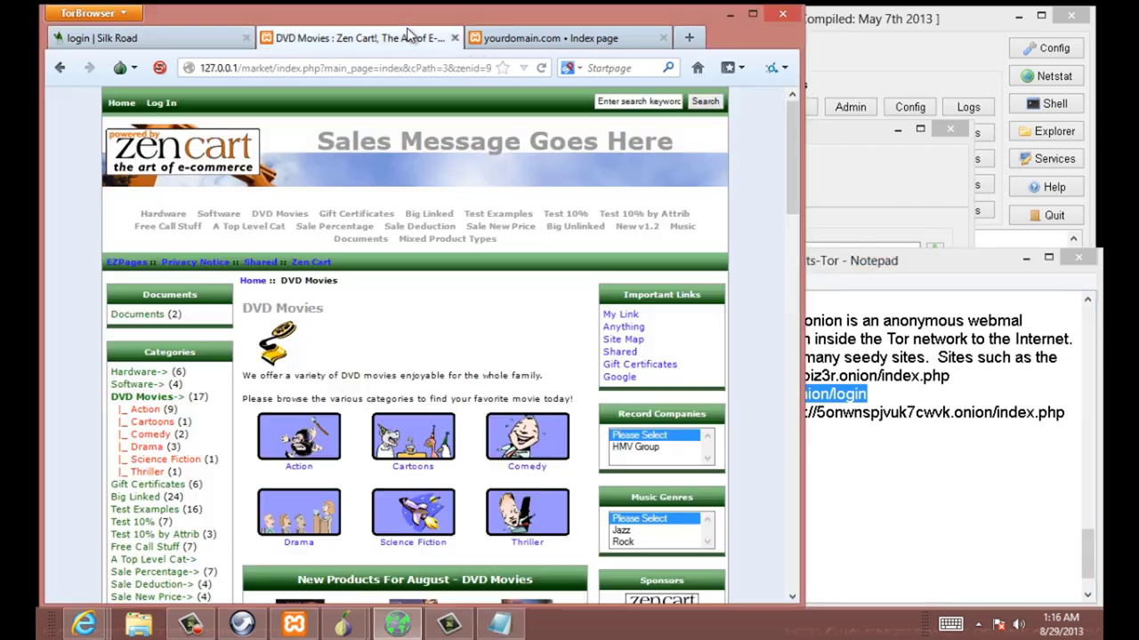
text(http://atlantisrky4gs5q.onion/login)
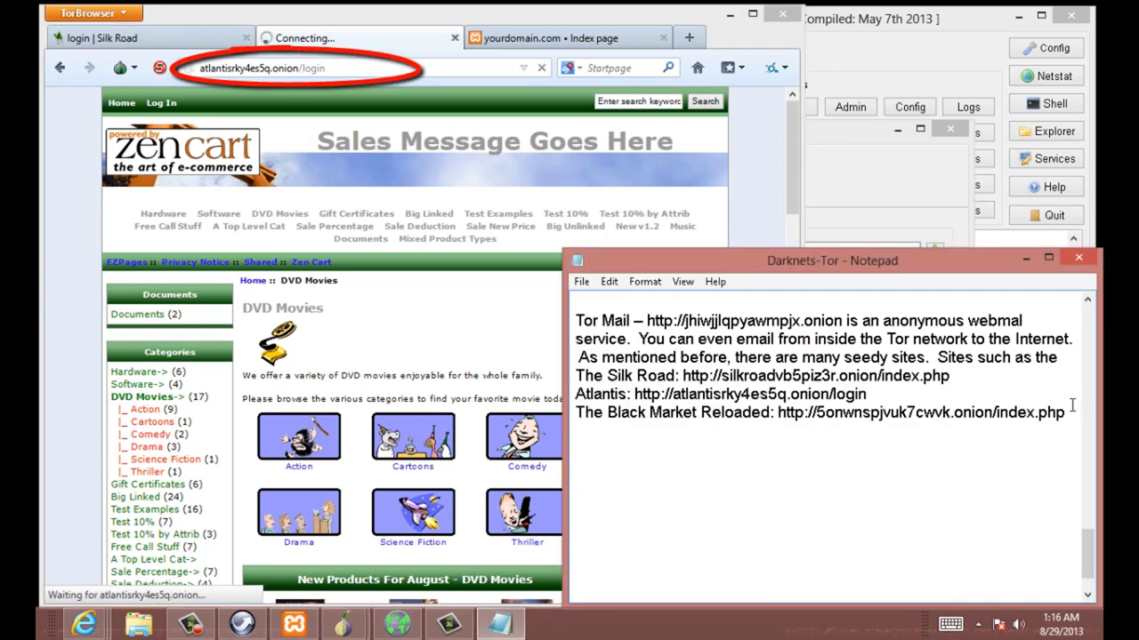
Replace the board tab's address with the Black Market Reloaded URL and load it
drag(776, 413, 1064, 412)
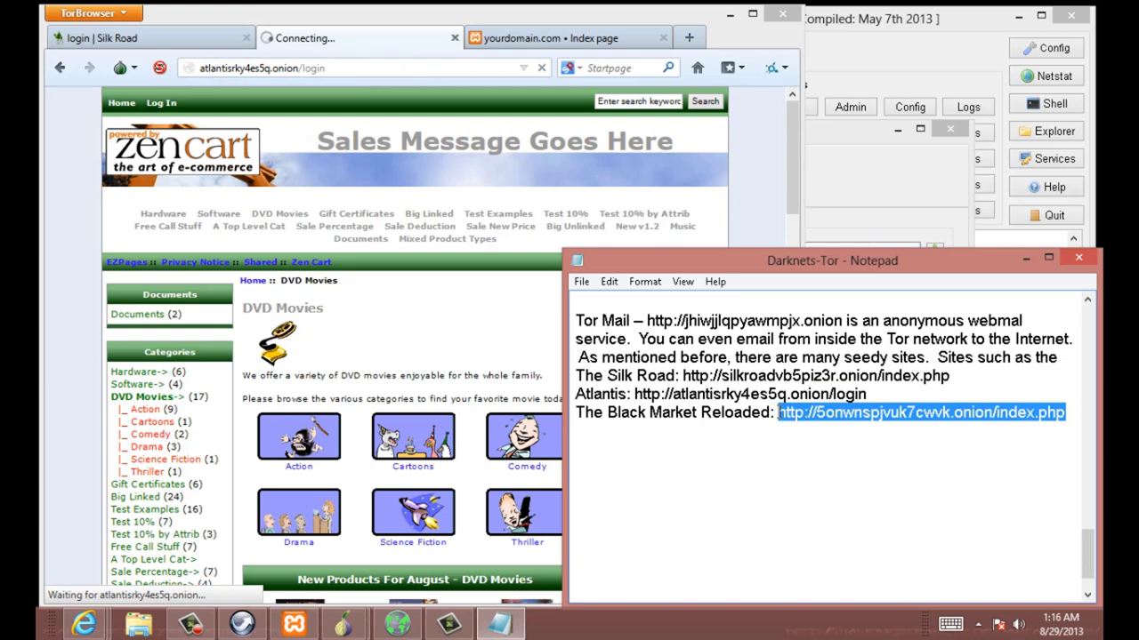
click(779, 413)
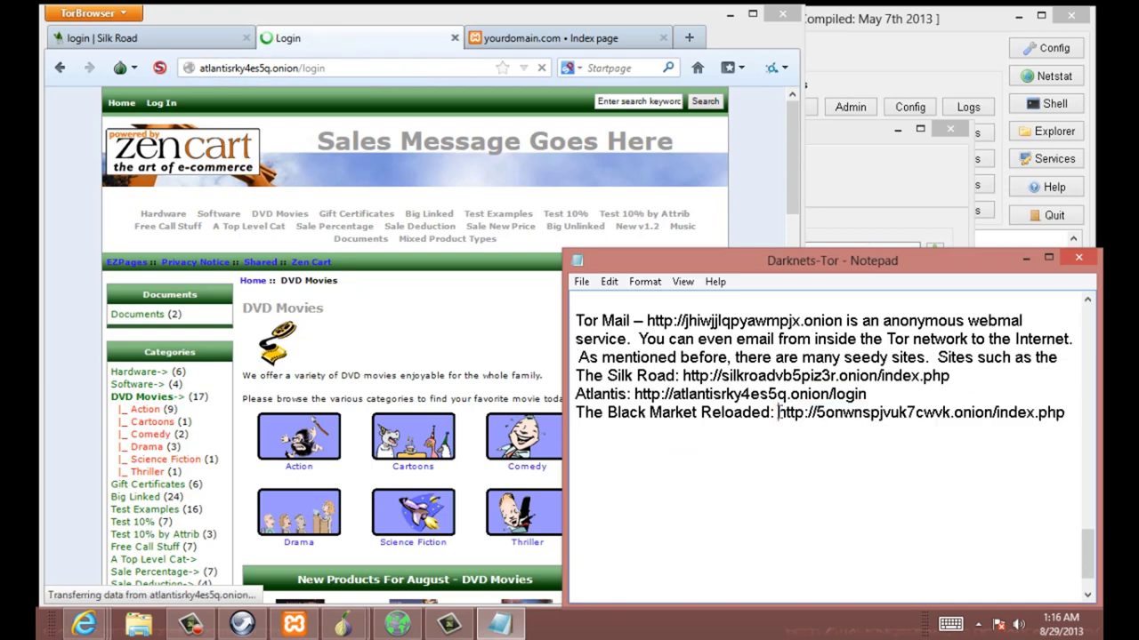
click(552, 37)
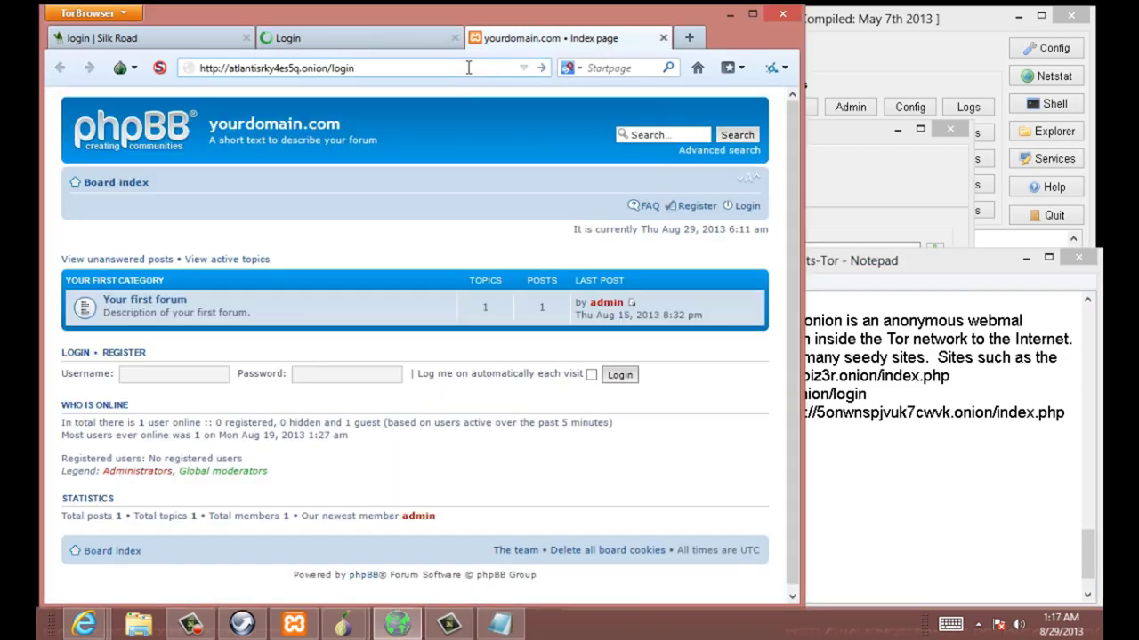
click(833, 260)
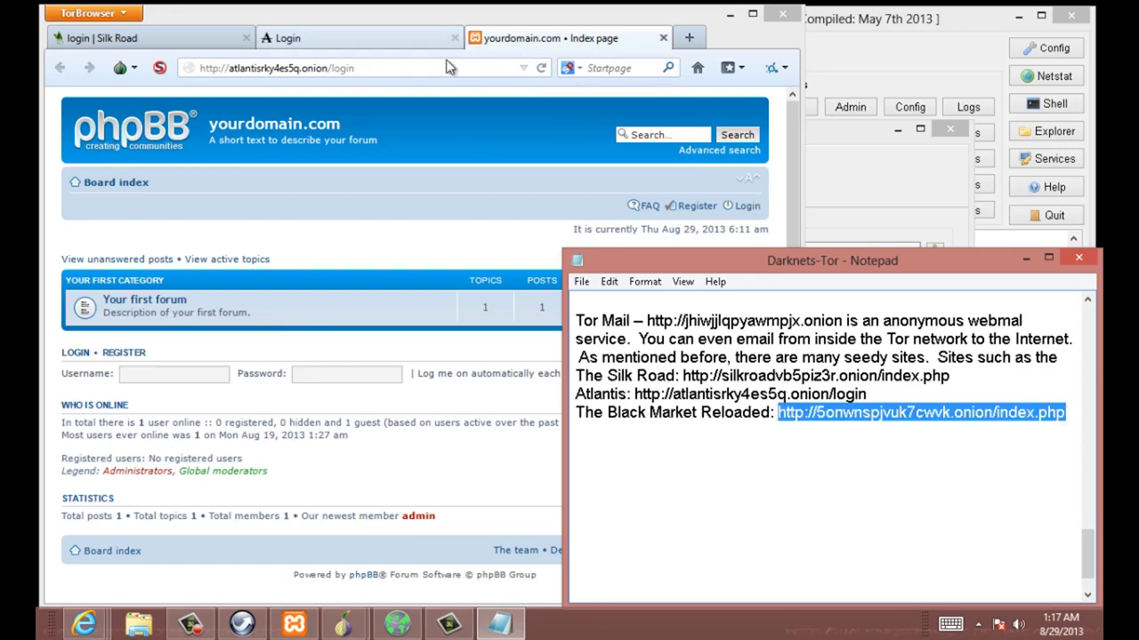
click(159, 68)
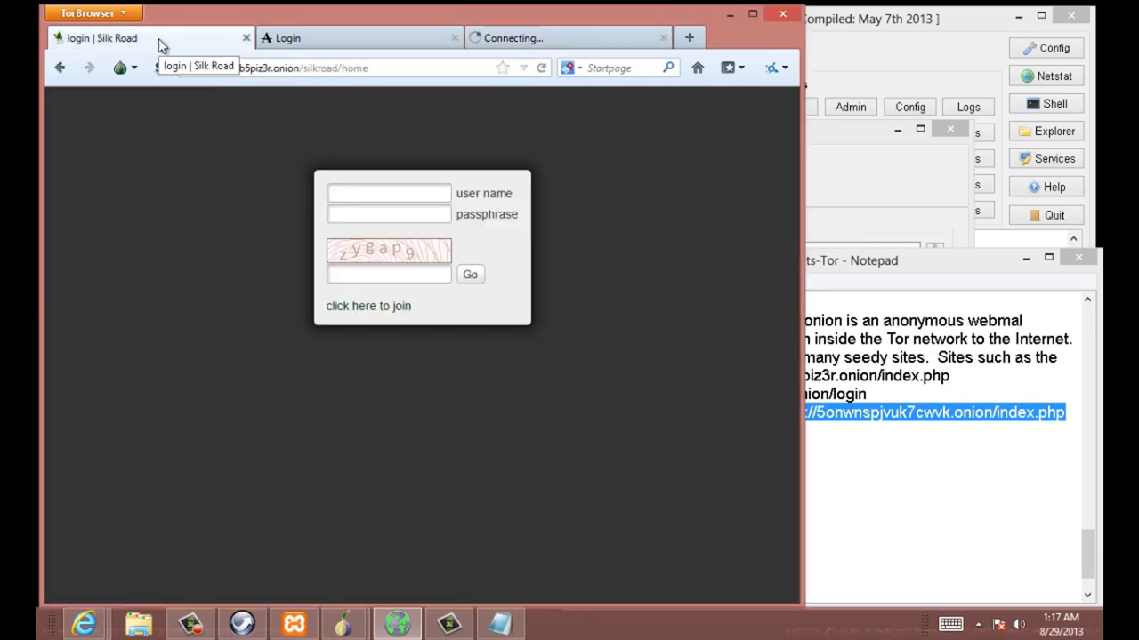
Log in to Silk Road to reach the market front page with its product listings
click(388, 192)
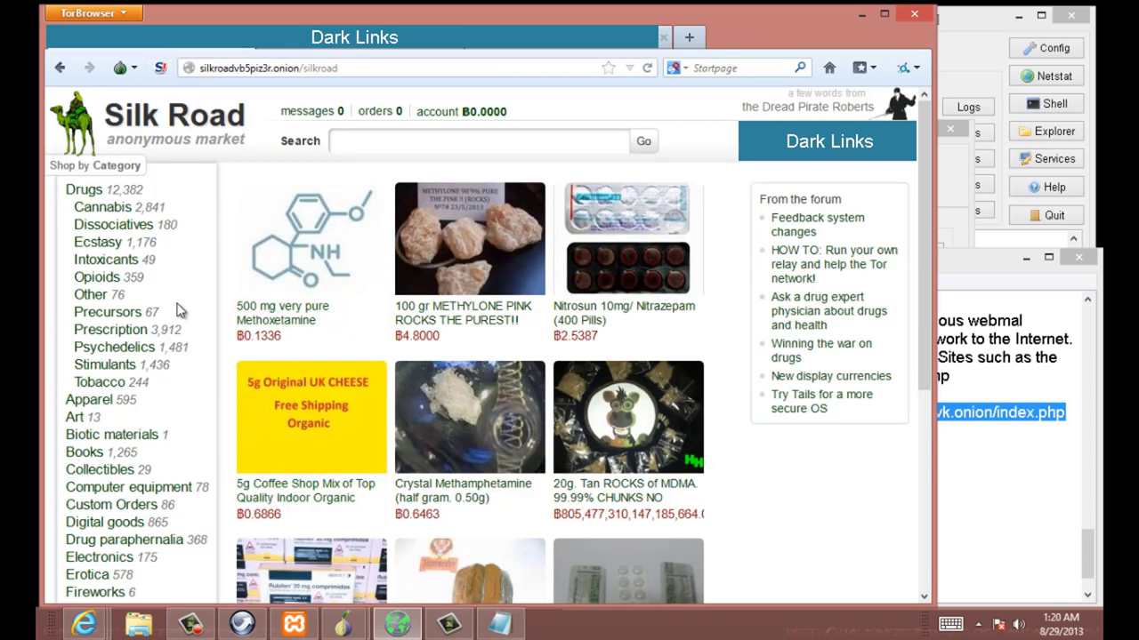
mouse_move(174, 181)
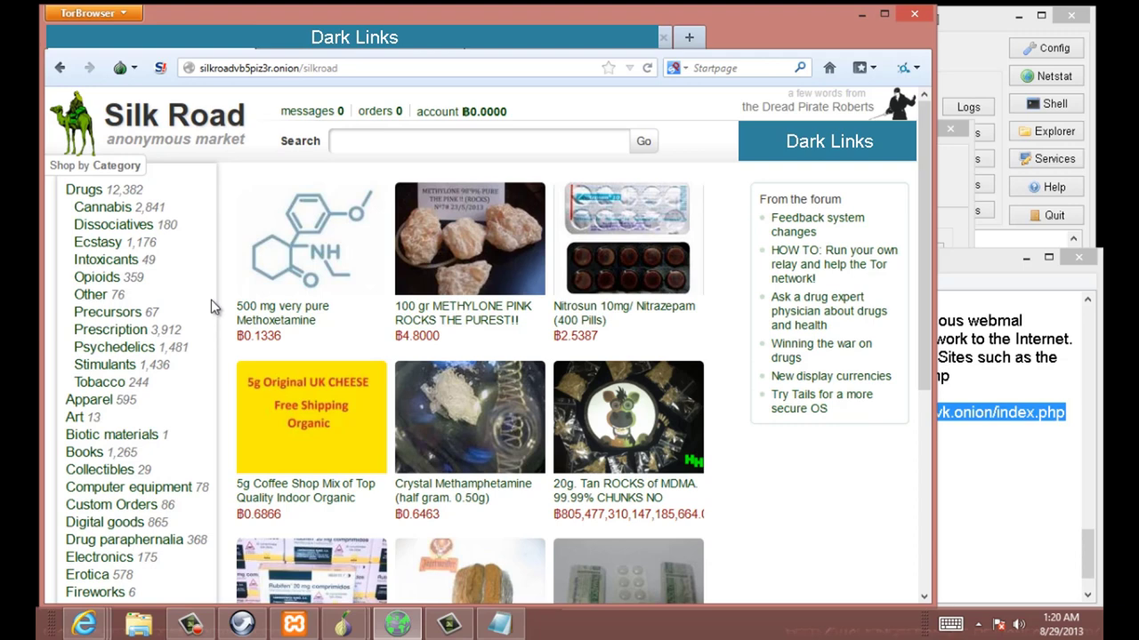
mouse_move(525, 55)
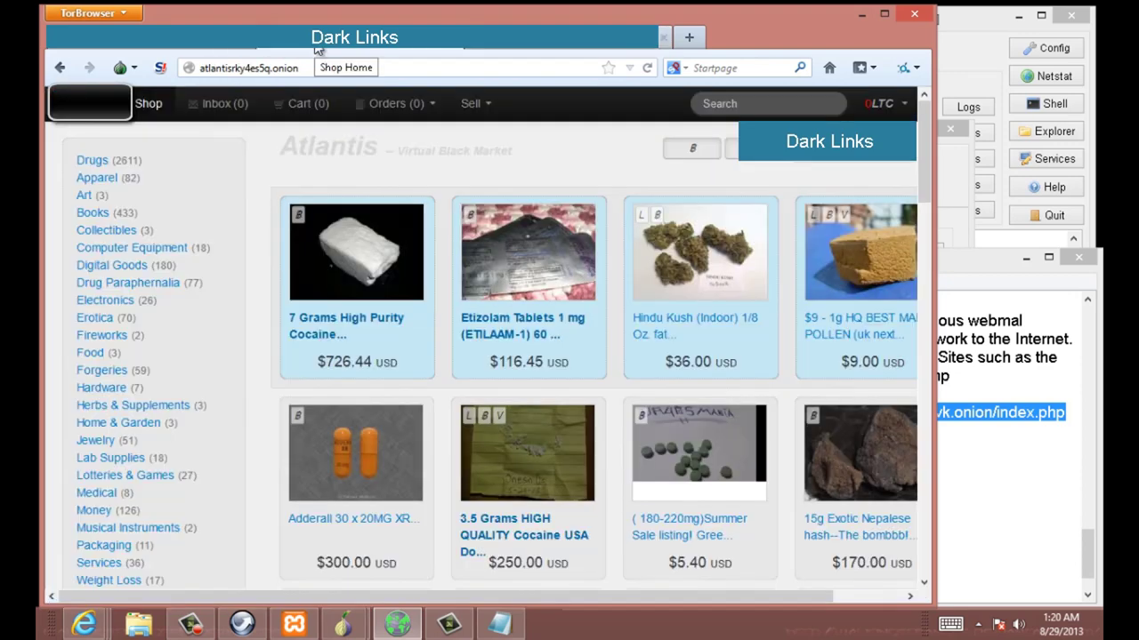
mouse_move(189, 253)
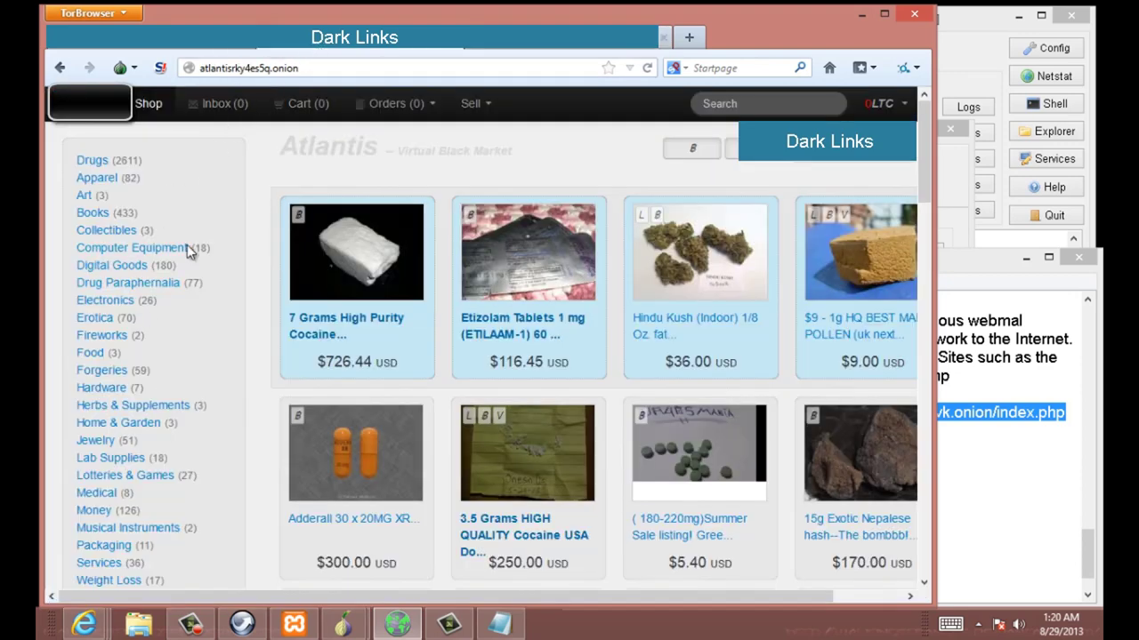
mouse_move(224, 313)
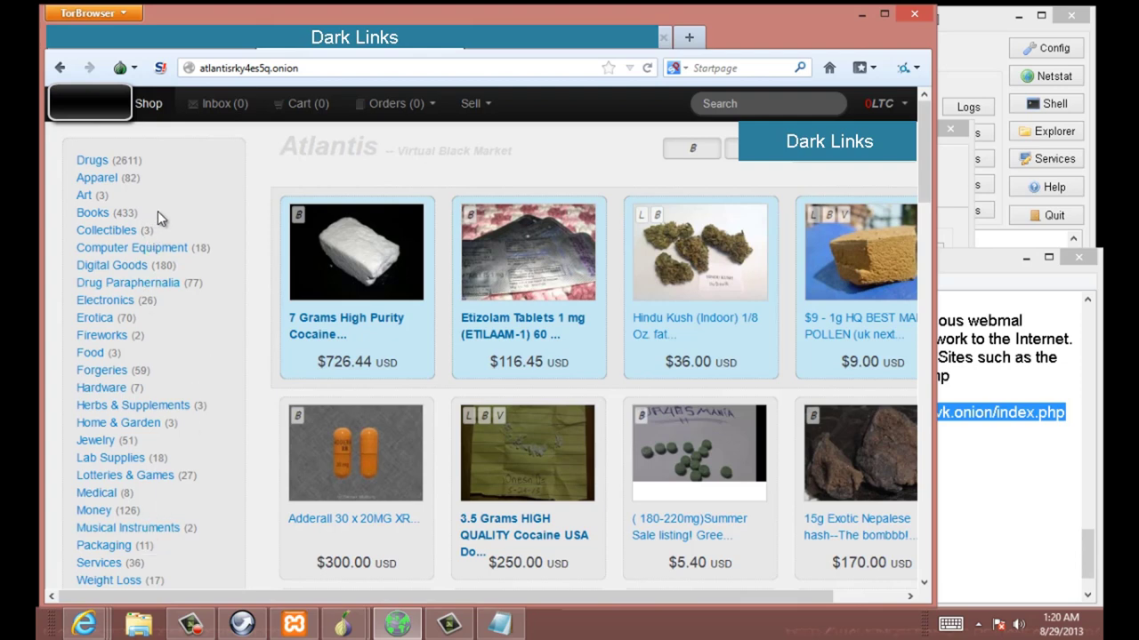
mouse_move(146, 370)
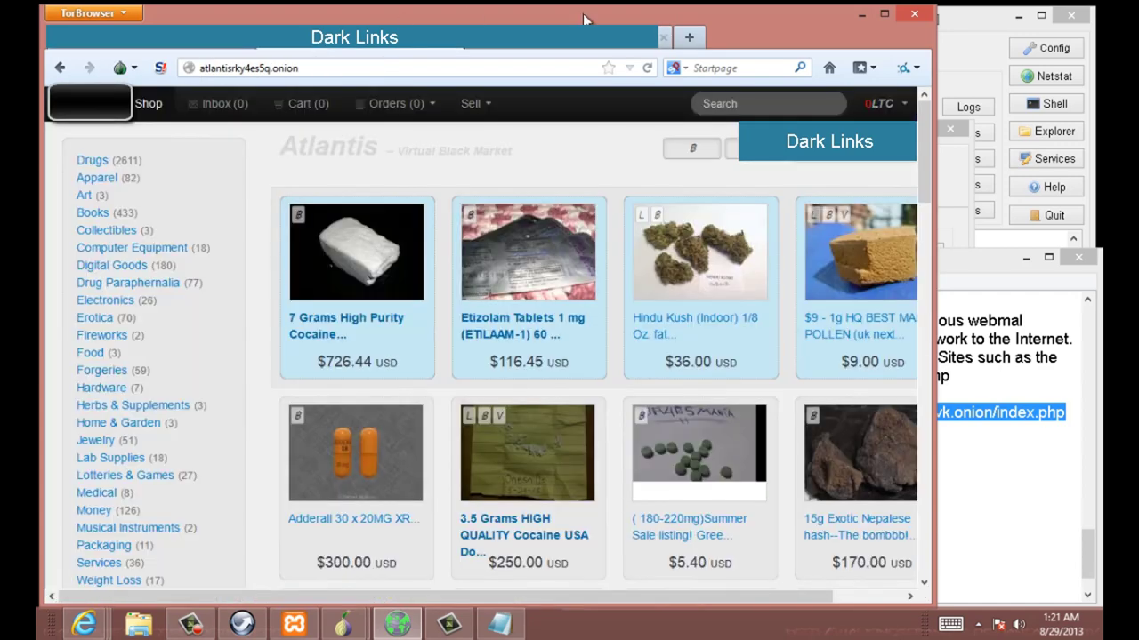
Show the Atlantis account's coin balances (0 LTC, 0 BTC) from the top-bar currency menu
click(882, 103)
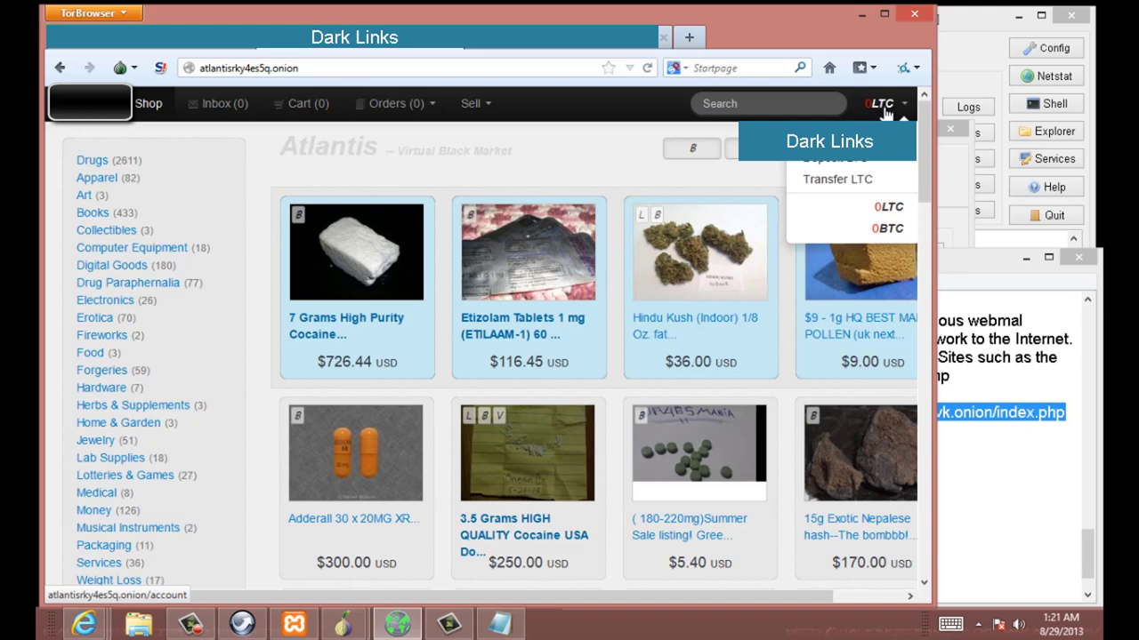